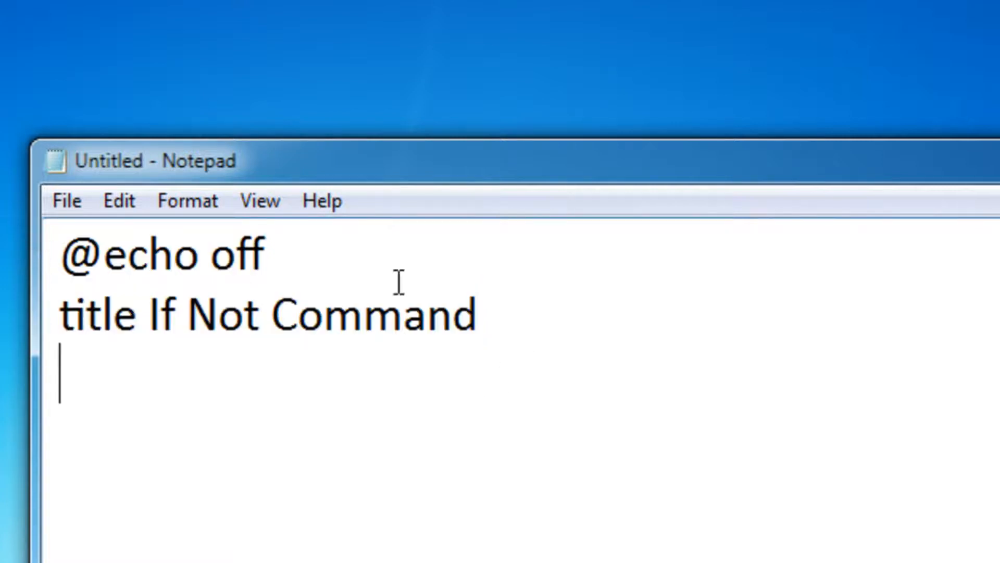
{"action": "mouse_move", "coordinate": [397, 282]}
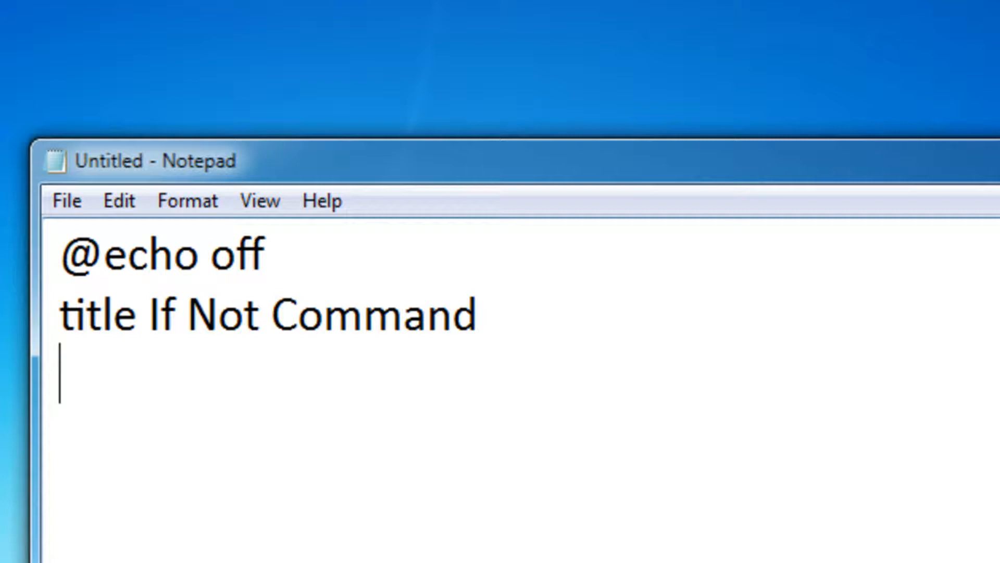
- Write the line 'set /p protection= Enter password:' to store the user's answer
{"action": "type", "text": "e"}
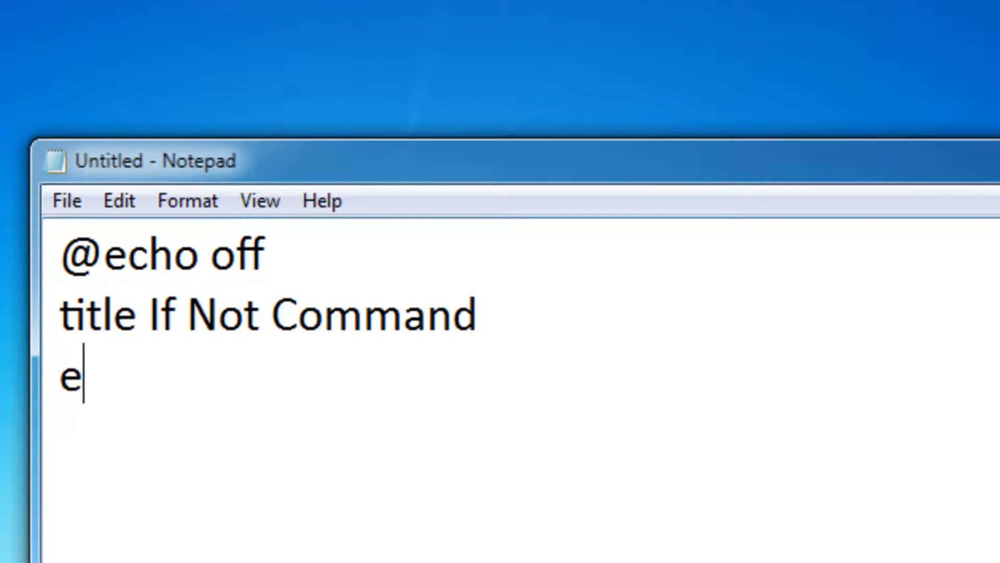
{"action": "type", "text": "st"}
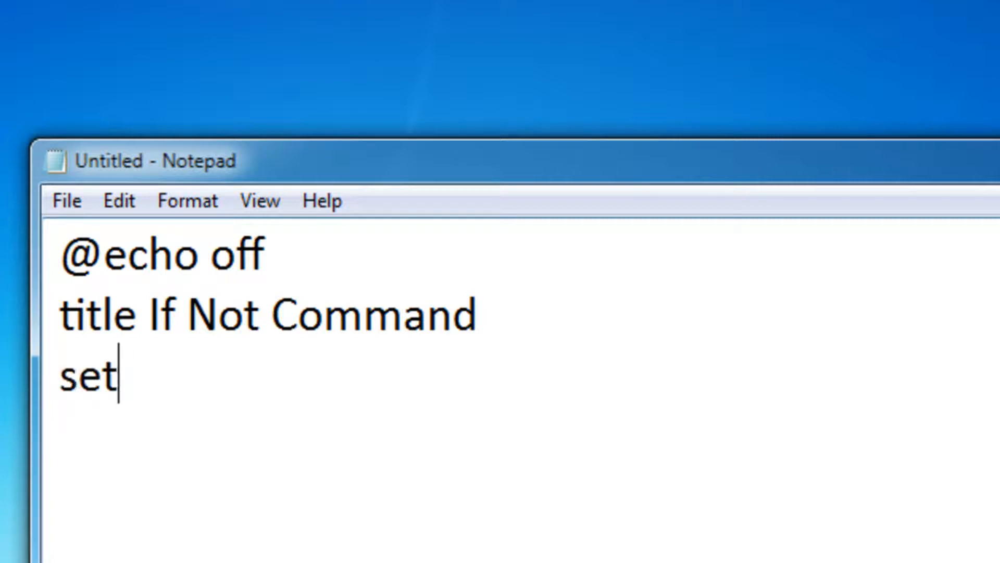
{"action": "type", "text": "/p"}
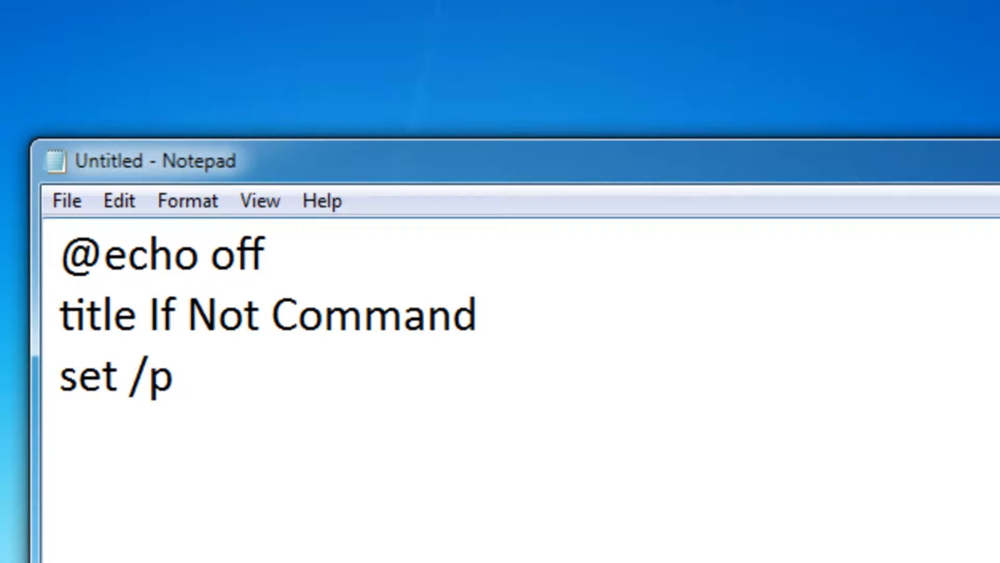
{"action": "type", "text": "p"}
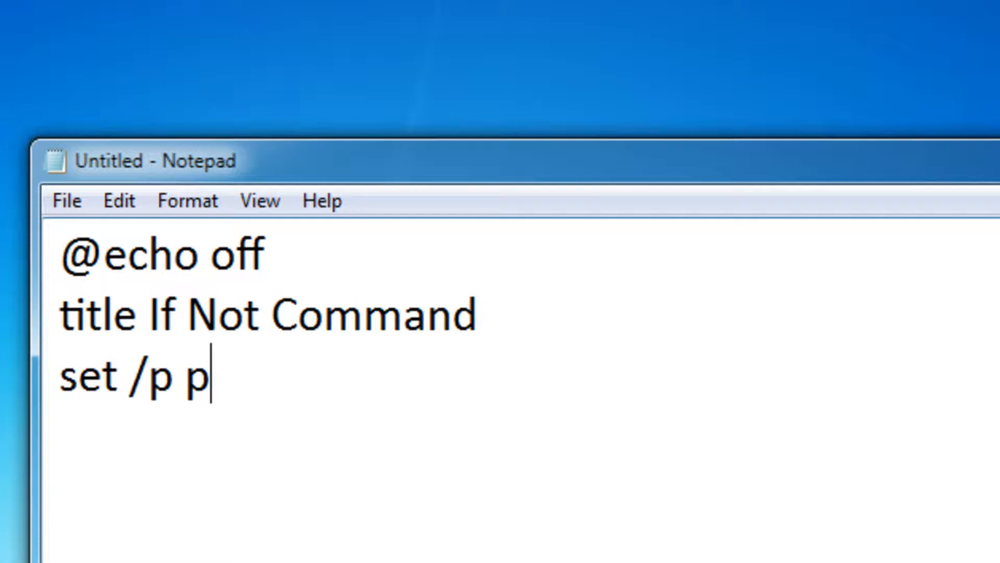
{"action": "type", "text": "rotection"}
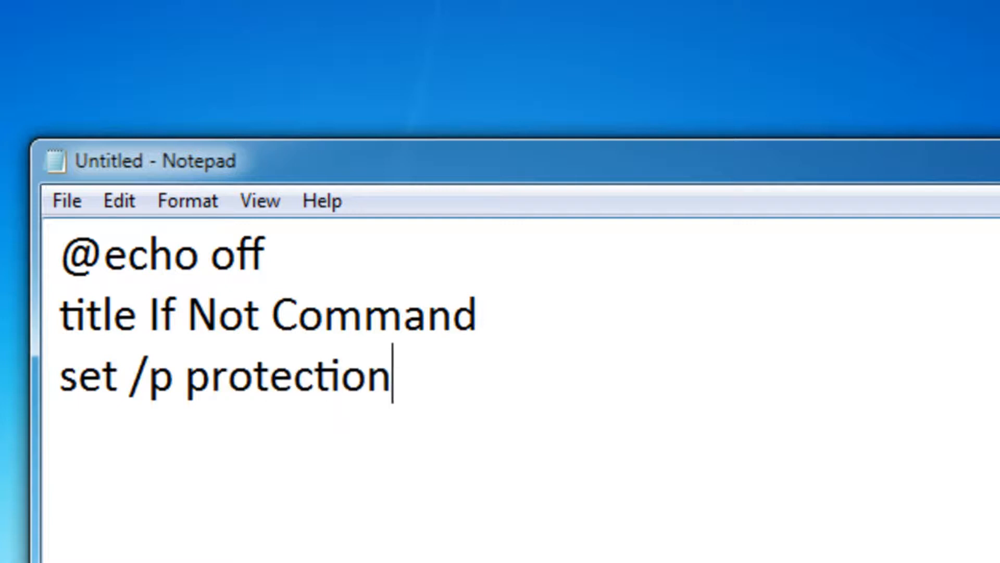
{"action": "type", "text": "= E"}
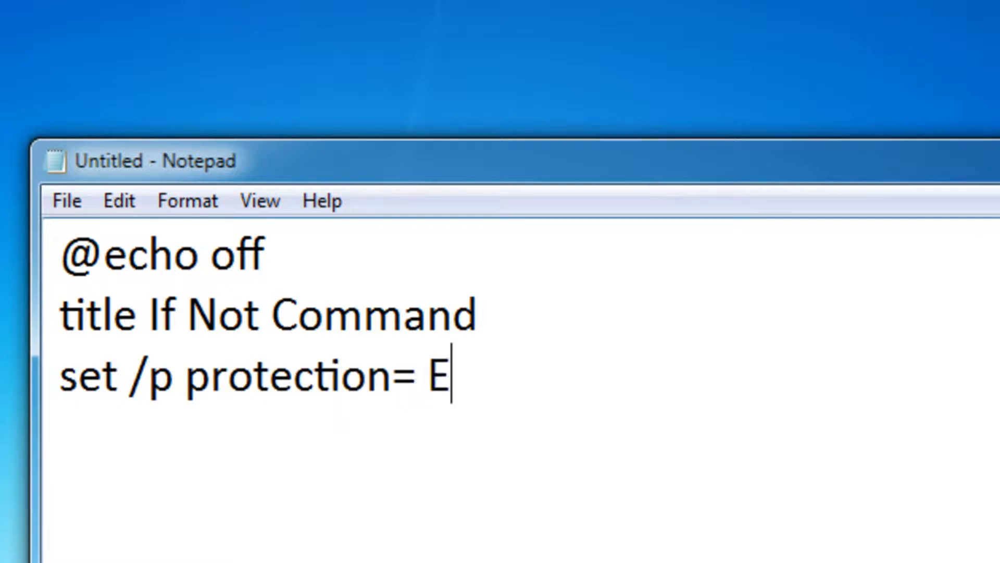
{"action": "type", "text": "nter password"}
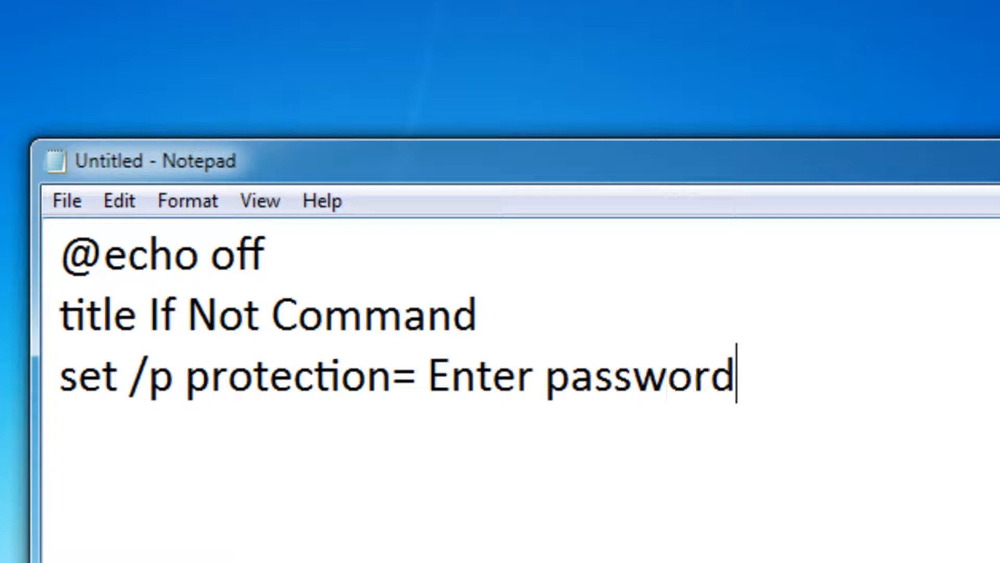
{"action": "type", "text": ":"}
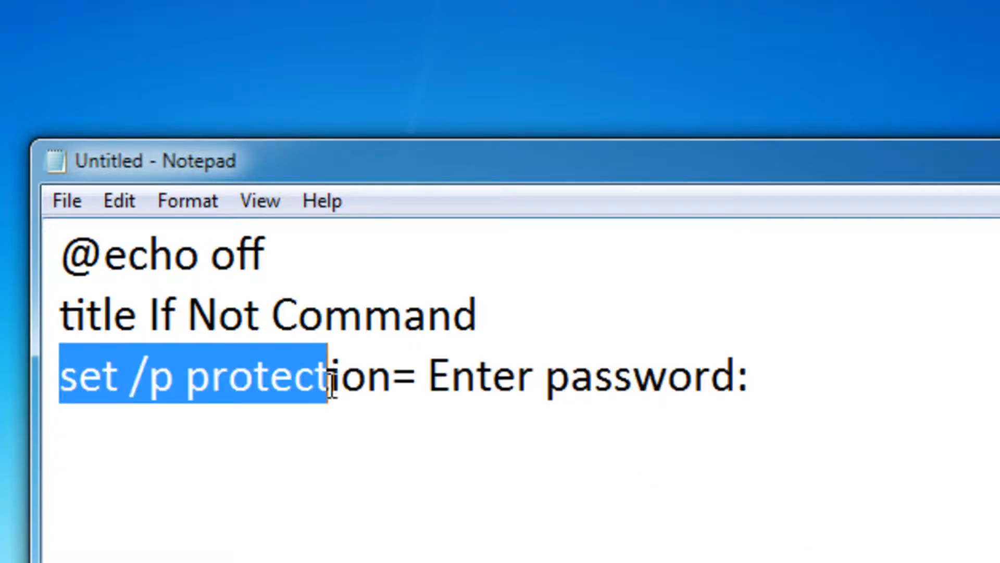
{"action": "left_click", "coordinate": [418, 376]}
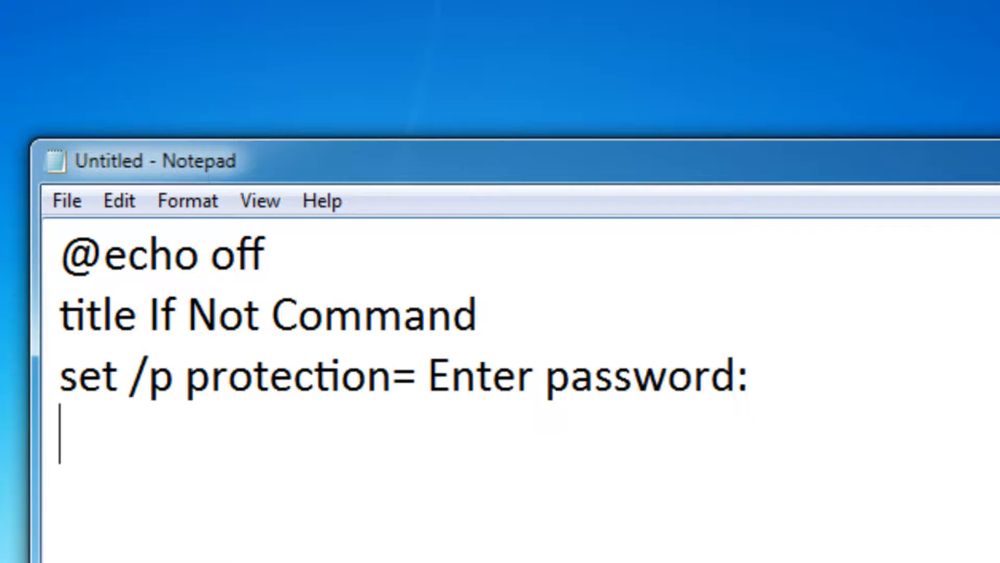
- Write 'if %protection% == Hi goto correct' to branch on the right password
{"action": "type", "text": "if"}
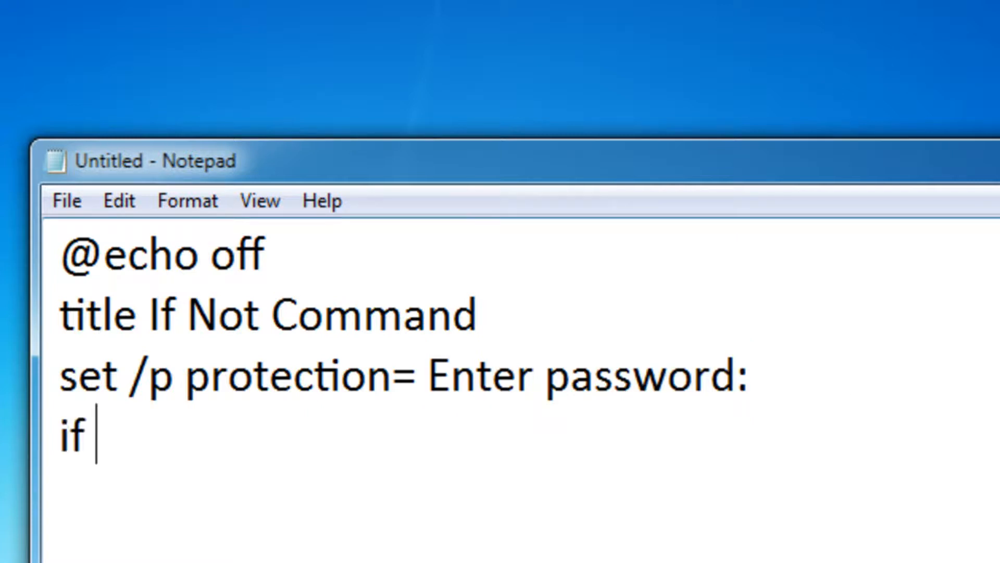
{"action": "type", "text": "%"}
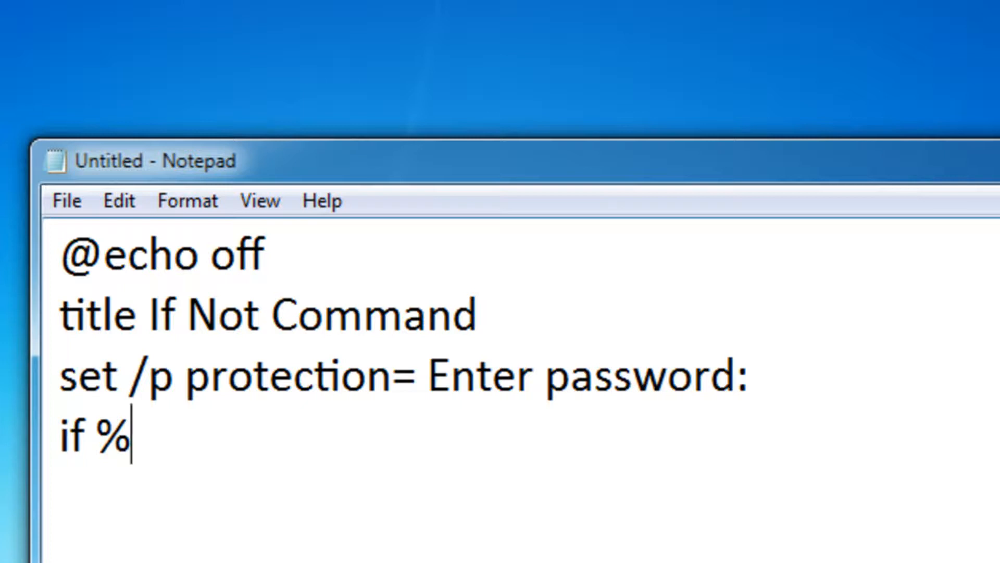
{"action": "type", "text": "protection"}
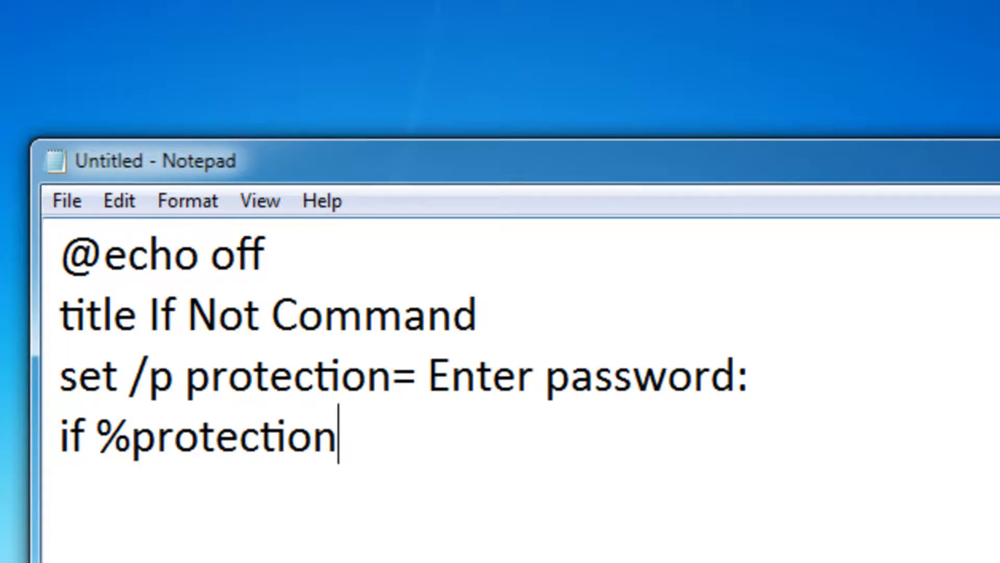
{"action": "type", "text": "%="}
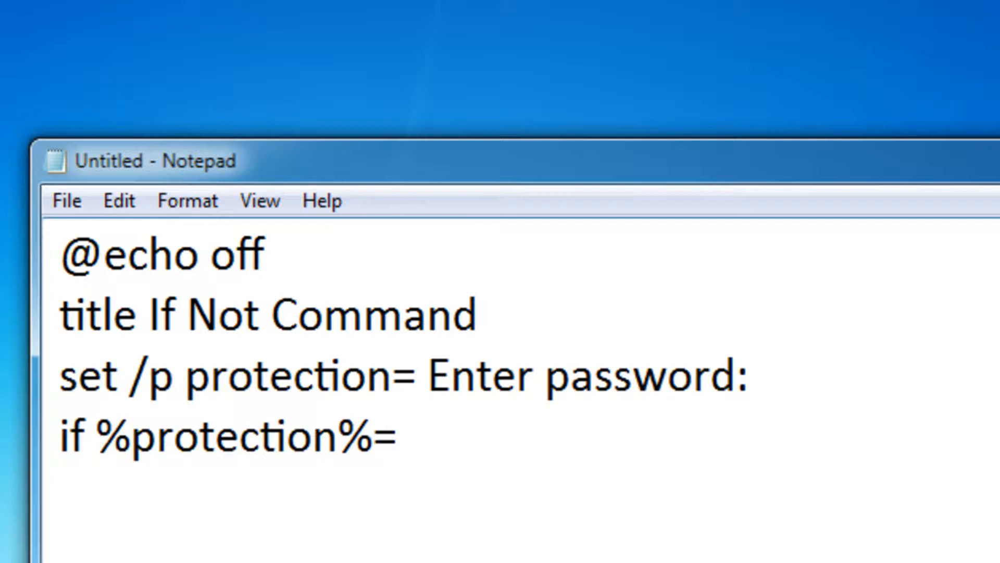
{"action": "type", "text": "="}
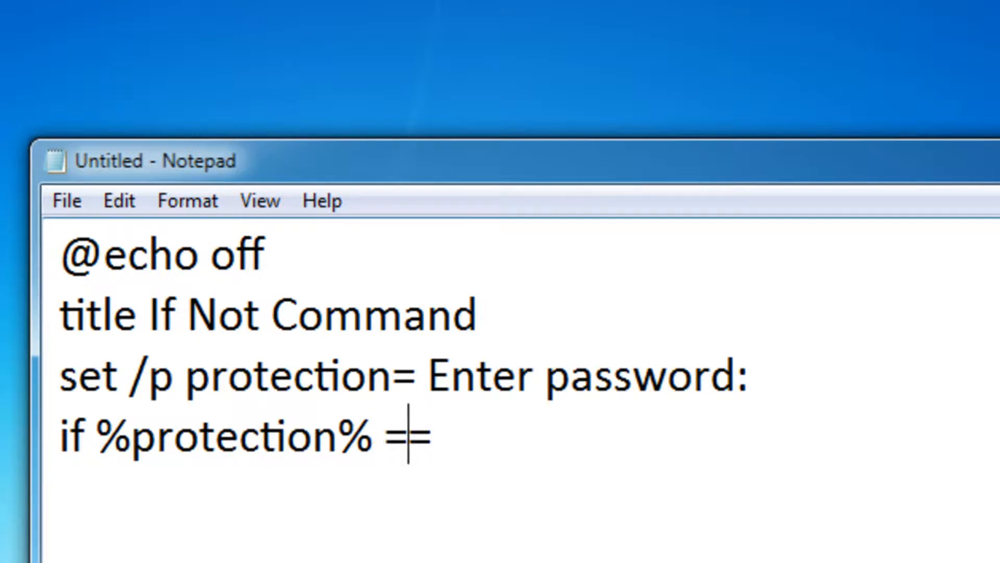
{"action": "type", "text": "="}
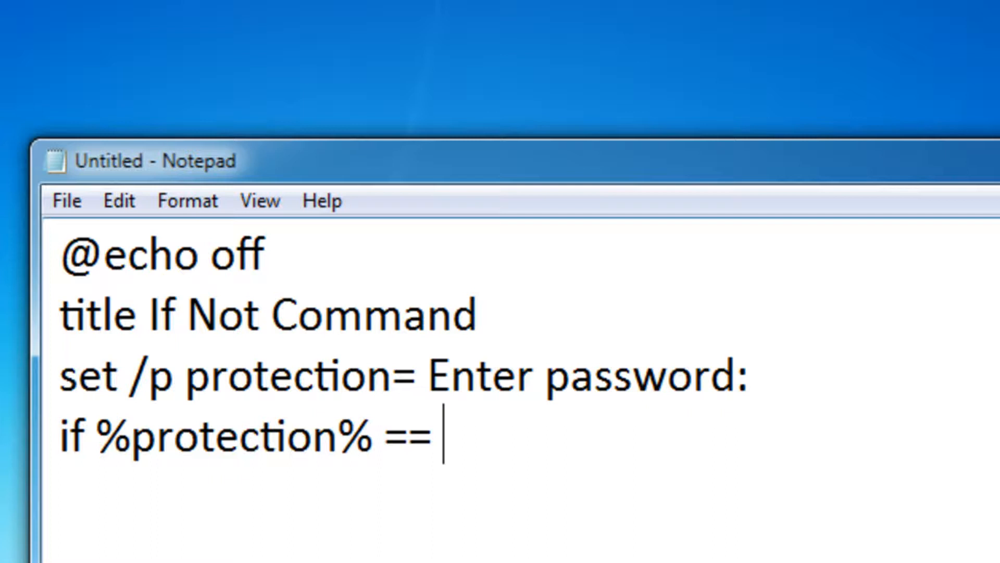
{"action": "type", "text": "Hi goto cor"}
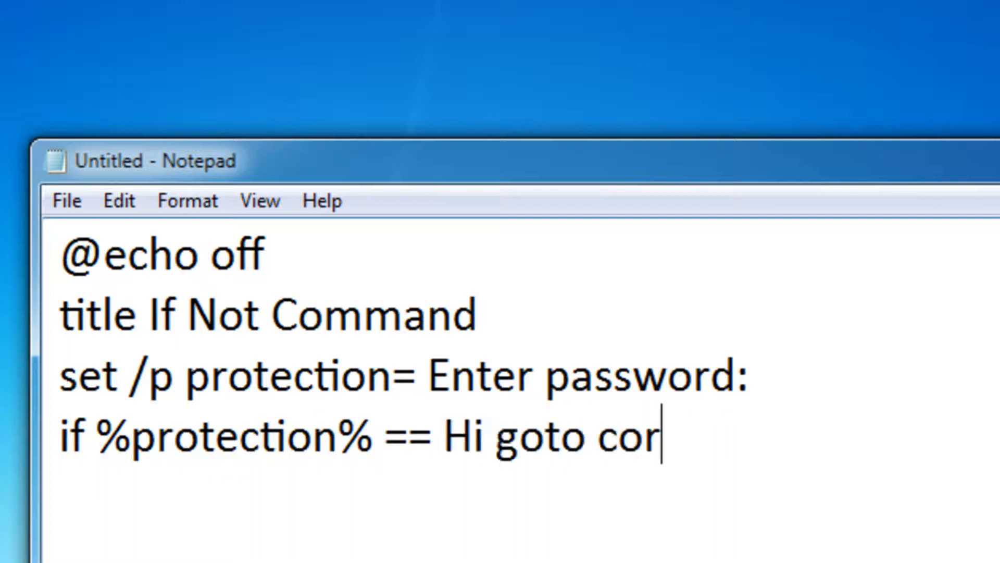
{"action": "type", "text": "rect"}
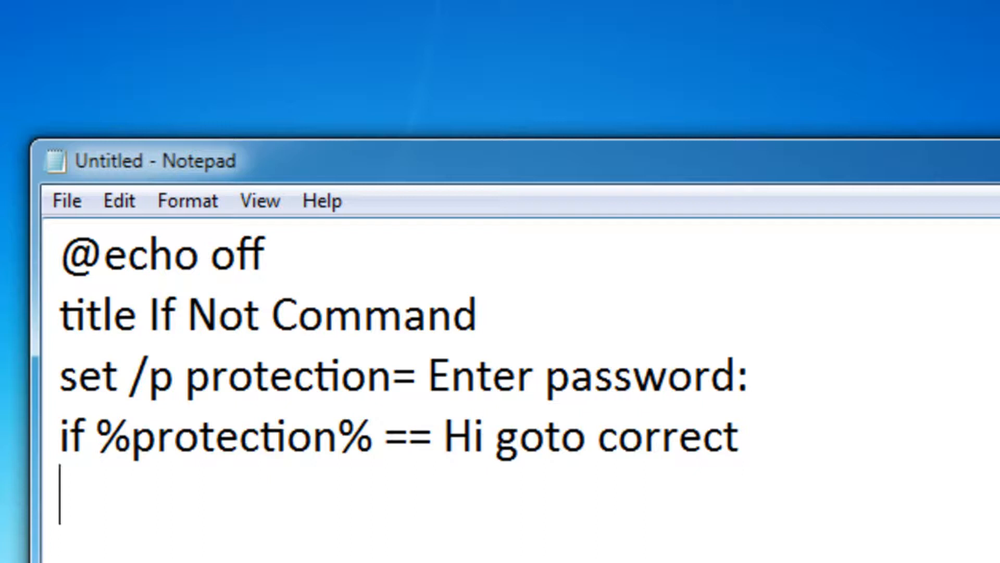
{"action": "type", "text": "if"}
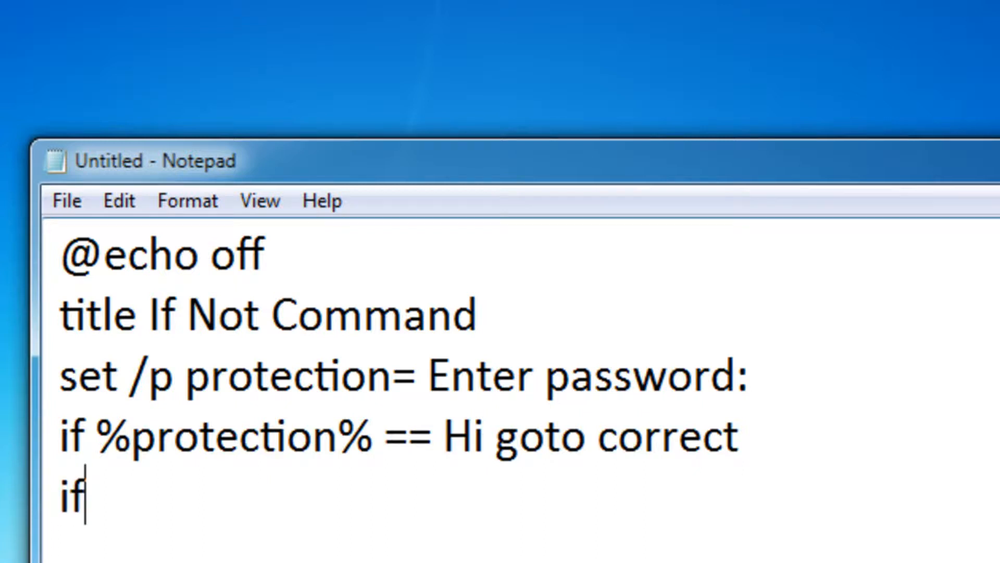
{"action": "type", "text": "not %pro"}
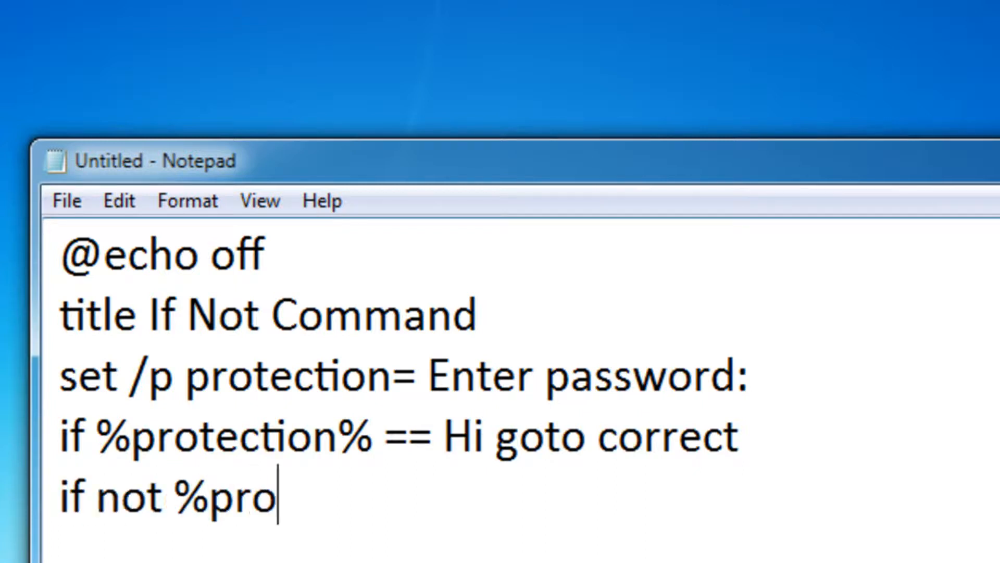
{"action": "type", "text": "tection#"}
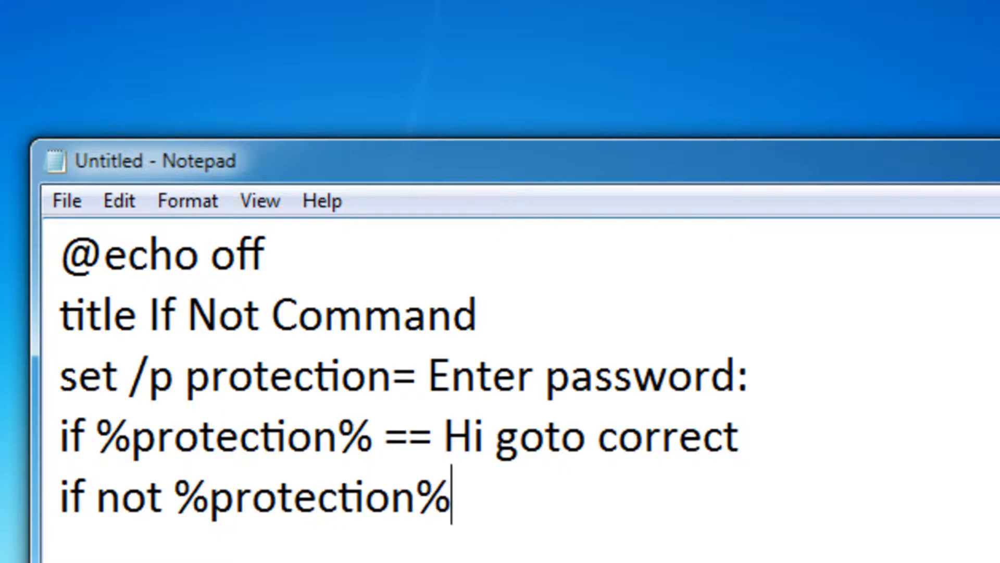
{"action": "type", "text": "=="}
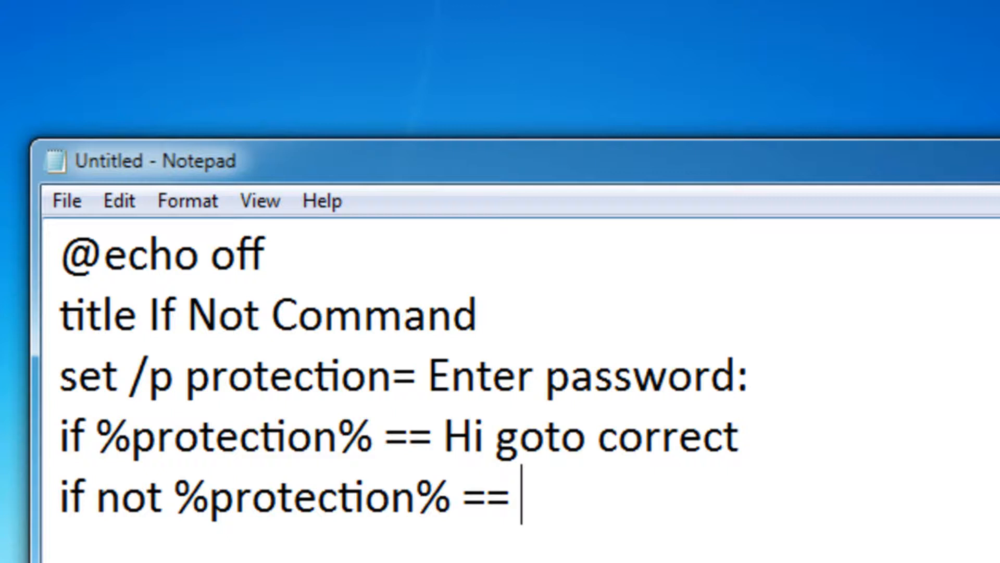
{"action": "type", "text": "Hi goto in"}
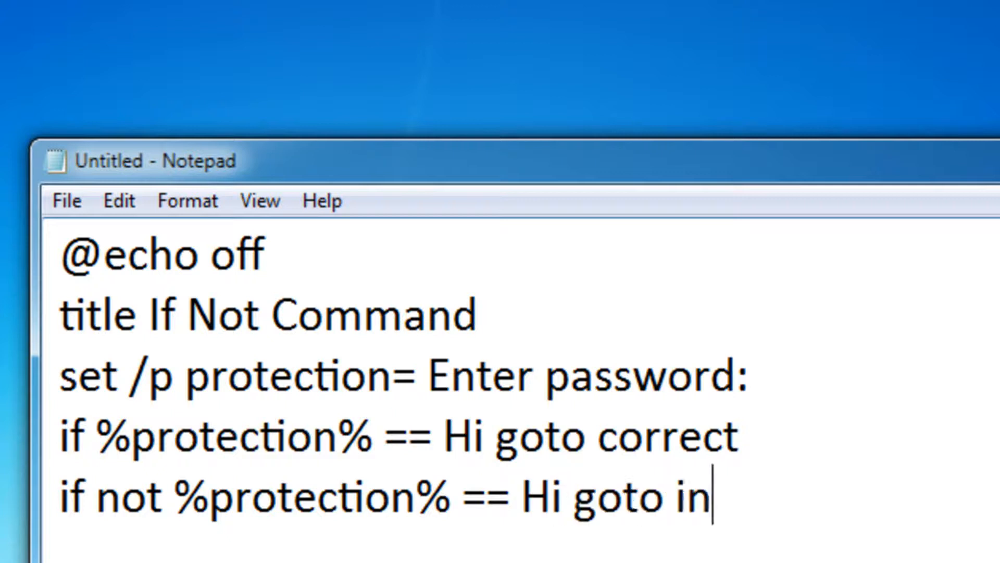
{"action": "type", "text": "correct"}
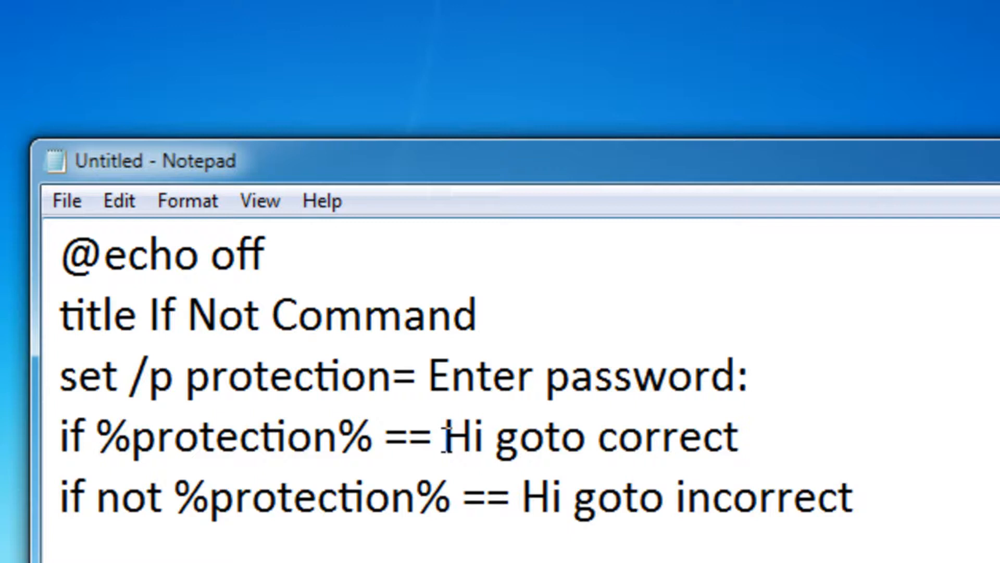
{"action": "left_click", "coordinate": [743, 436]}
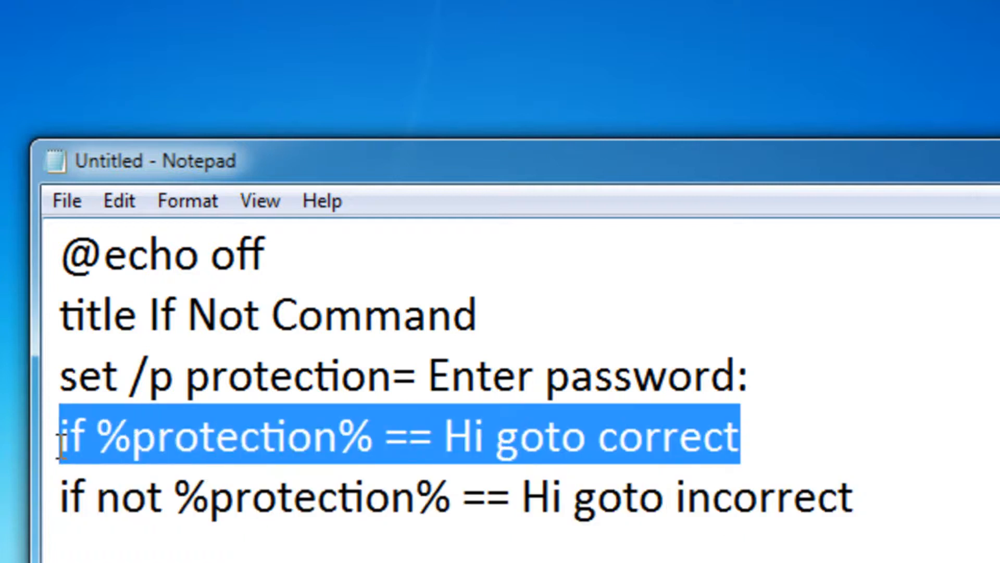
{"action": "left_click", "coordinate": [498, 437]}
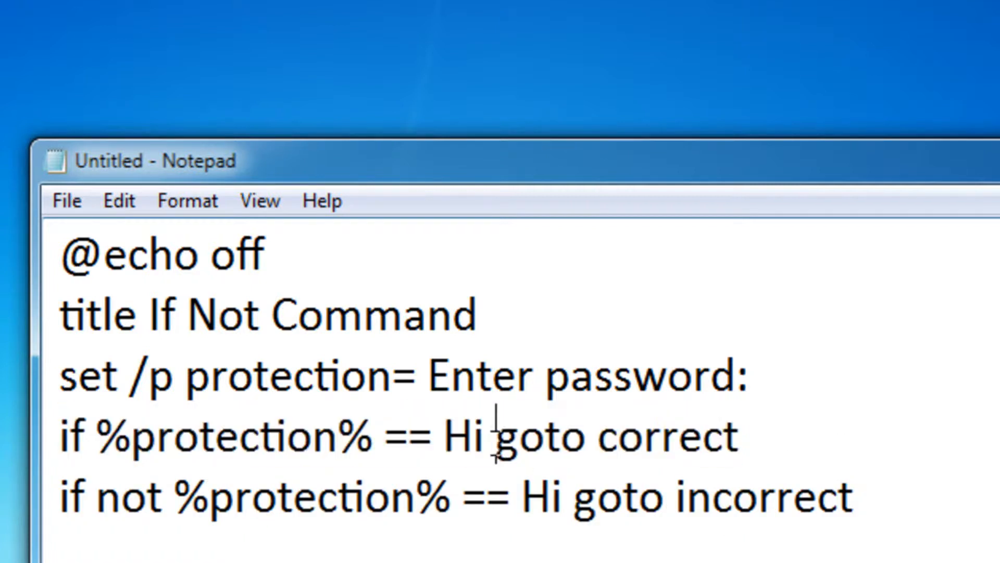
{"action": "double_click", "coordinate": [465, 436]}
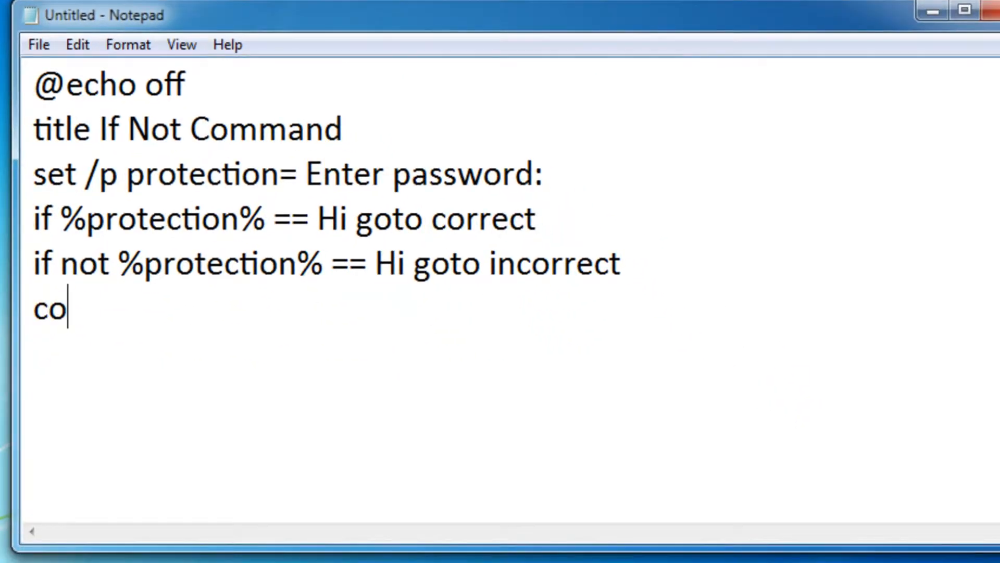
- Write the :correct label with its cls and 'echo Correct pass!' lines
{"action": "type", "text": ":corre"}
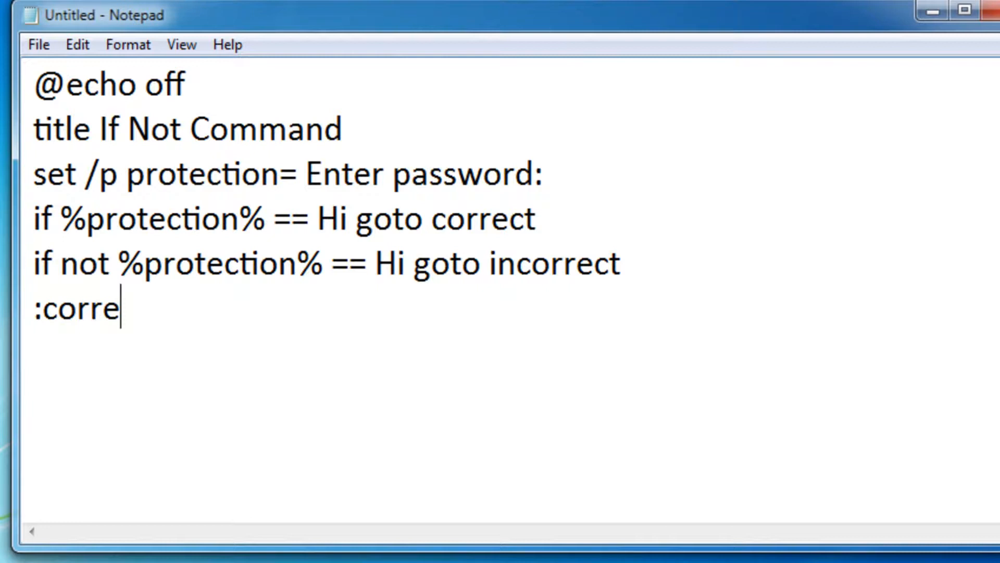
{"action": "type", "text": "ct"}
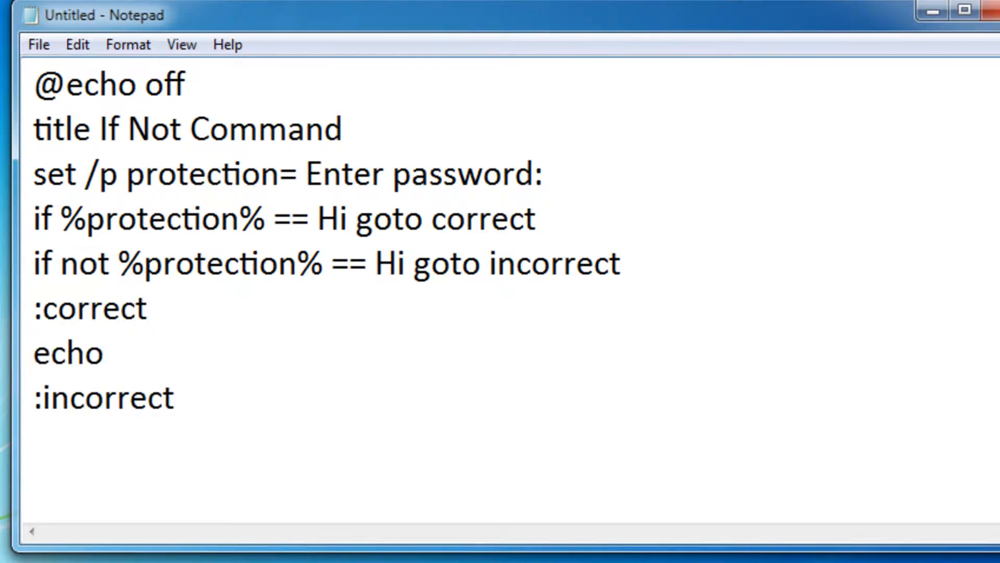
{"action": "type", "text": "Correct pass!"}
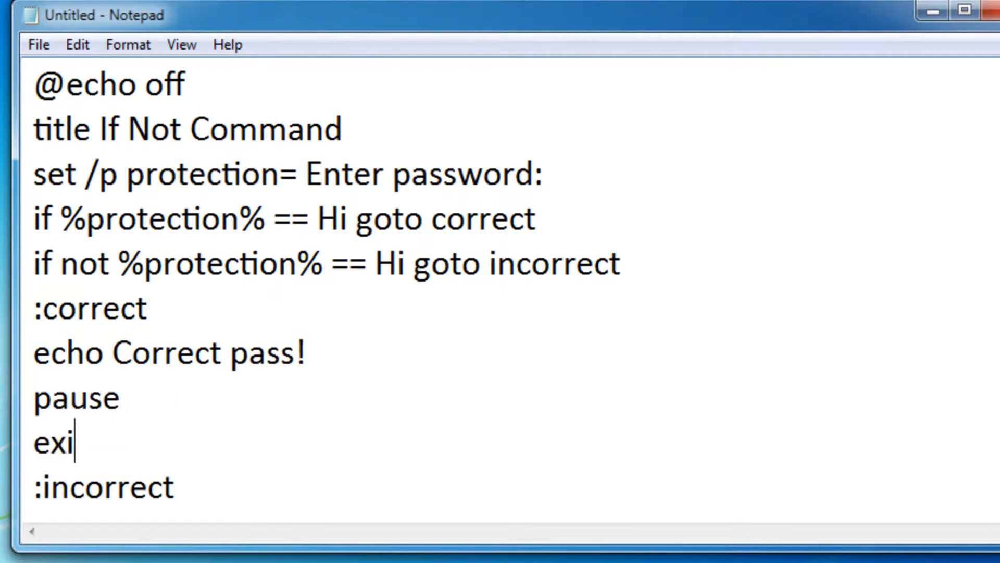
{"action": "type", "text": "t"}
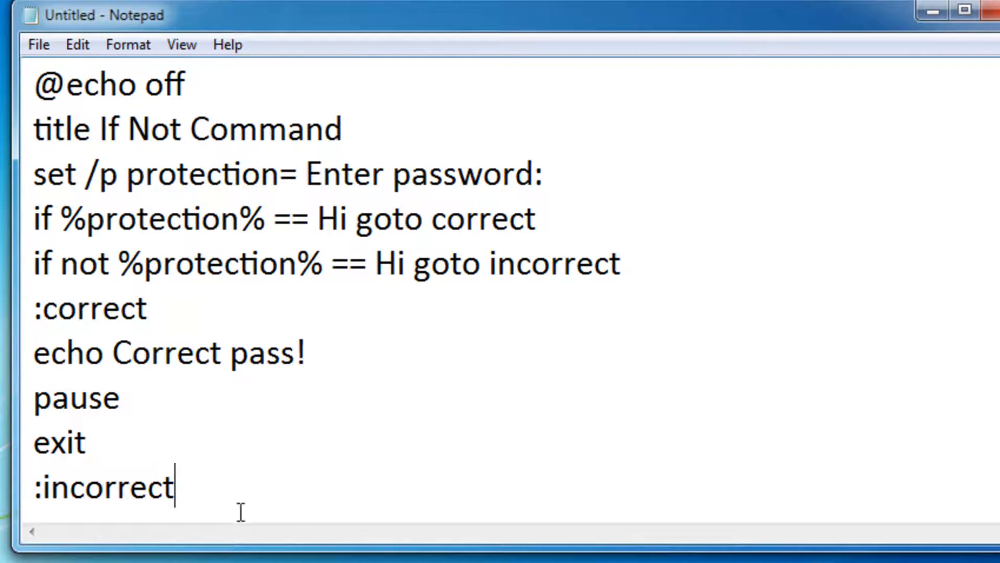
{"action": "mouse_move", "coordinate": [300, 332]}
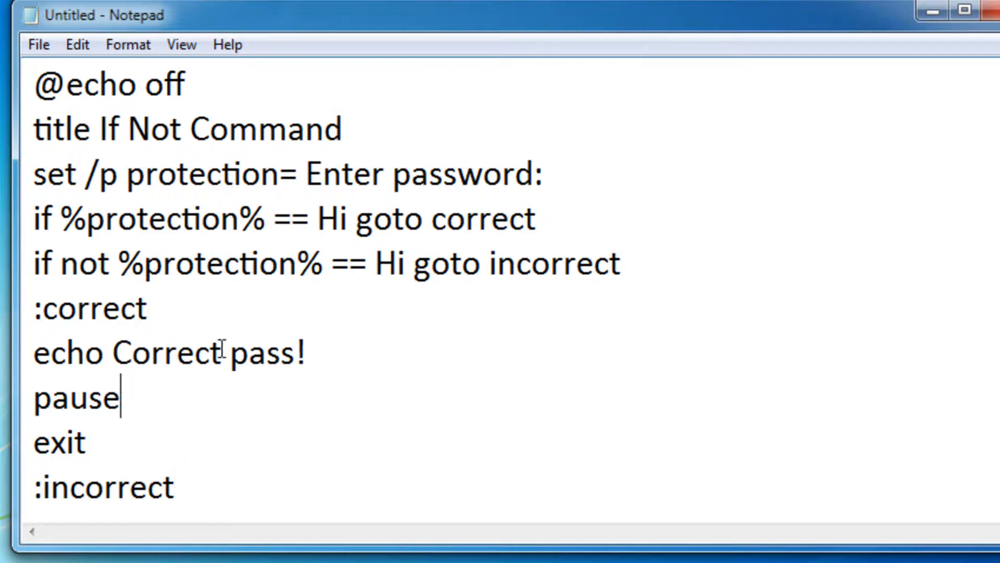
- Write the :incorrect section with cls and 'echo Incorrect pass!', ready to save
{"action": "type", "text": "cls"}
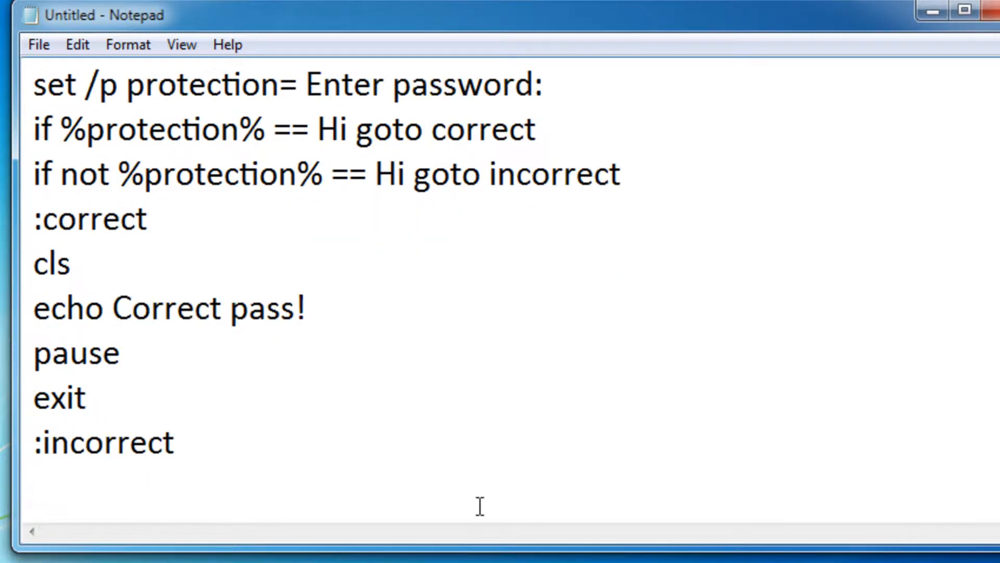
{"action": "type", "text": "s"}
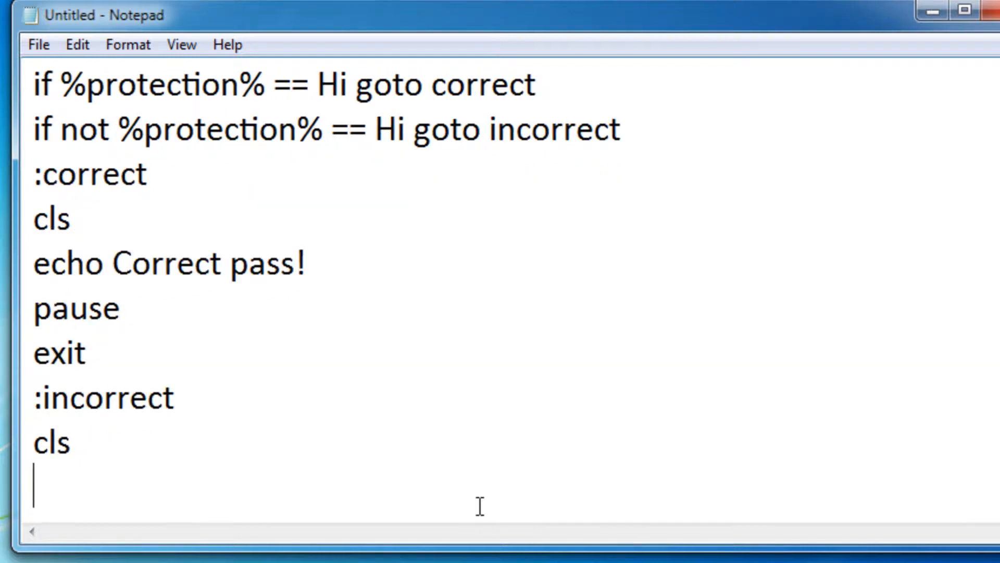
{"action": "type", "text": "echo Inco"}
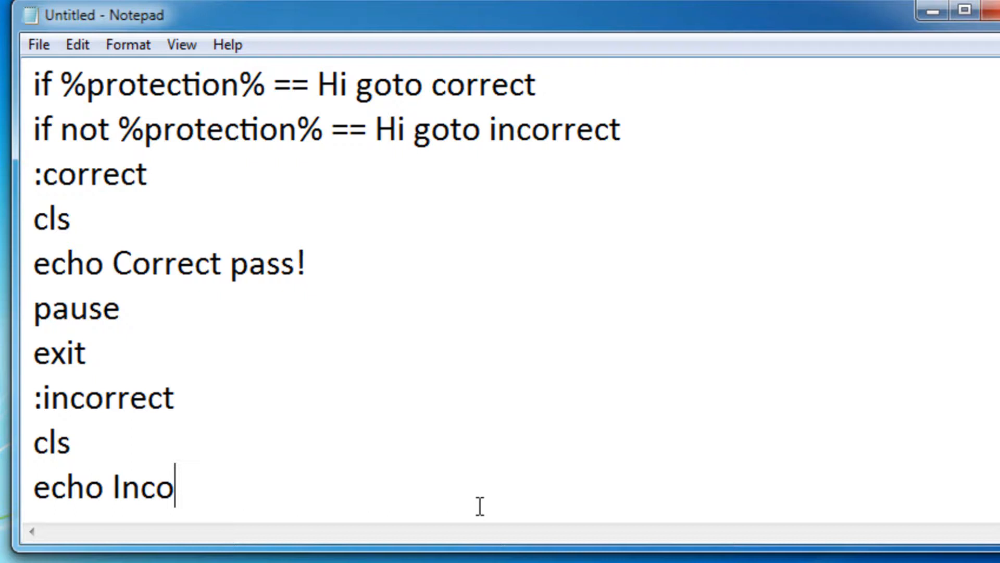
{"action": "type", "text": "rrect pass"}
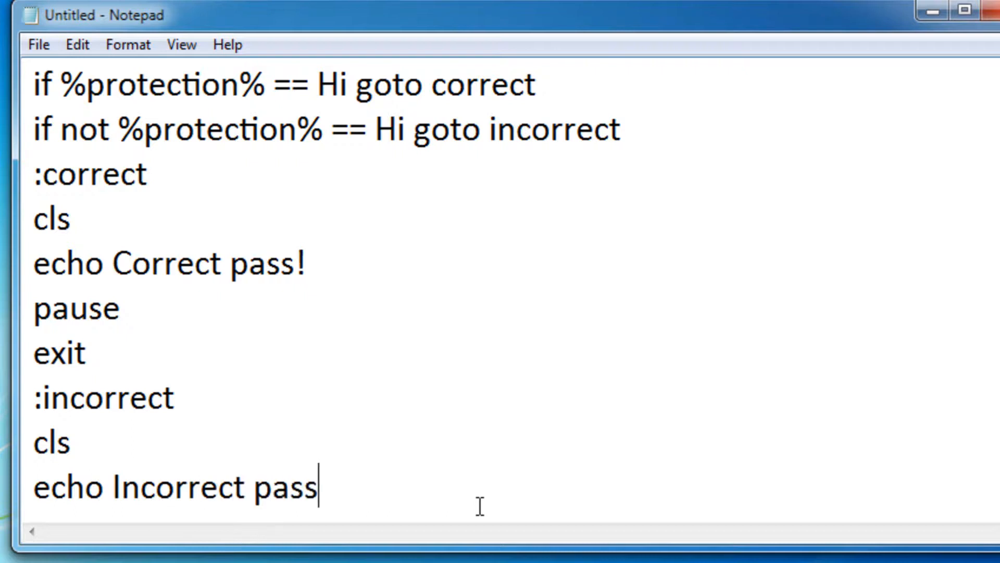
{"action": "type", "text": "!"}
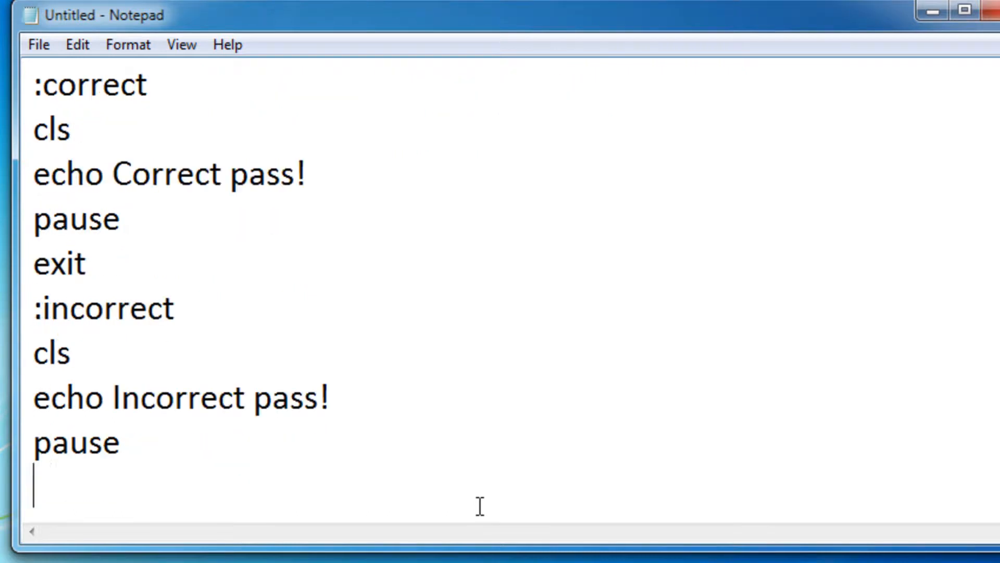
{"action": "left_click", "coordinate": [39, 44]}
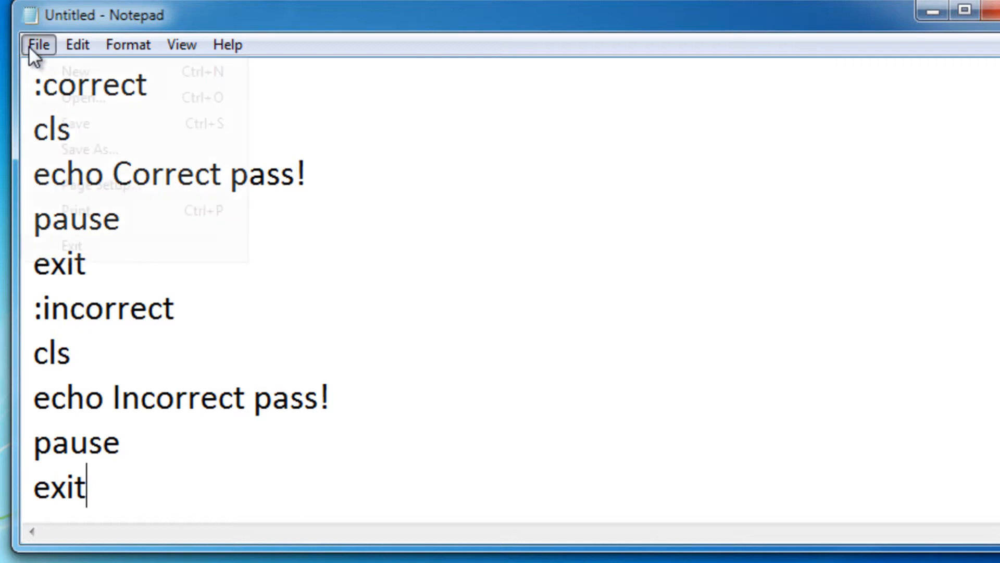
- Save the script as ifnot.bat in the Batch folder
{"action": "left_click", "coordinate": [90, 149]}
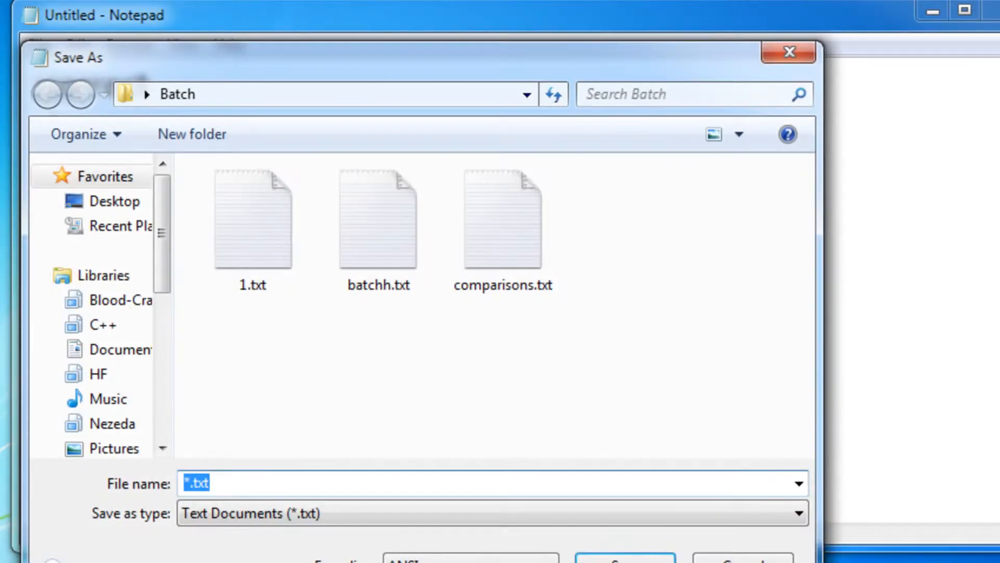
{"action": "type", "text": "if"}
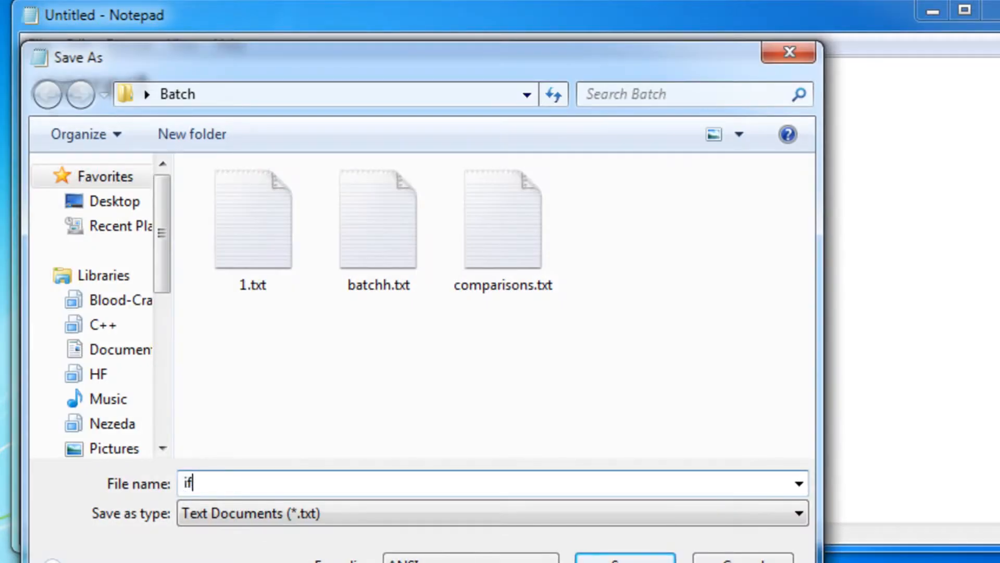
{"action": "left_click", "coordinate": [798, 514]}
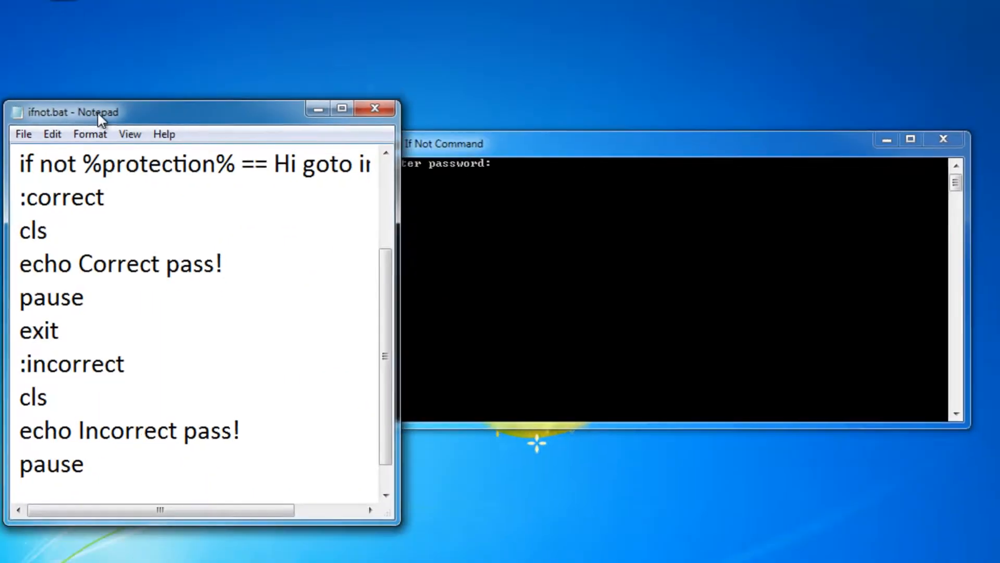
- Review the Hi check, :correct label and pause in the script after the Correct pass! run
{"action": "left_click_drag", "start_coordinate": [73, 113], "coordinate": [252, 89]}
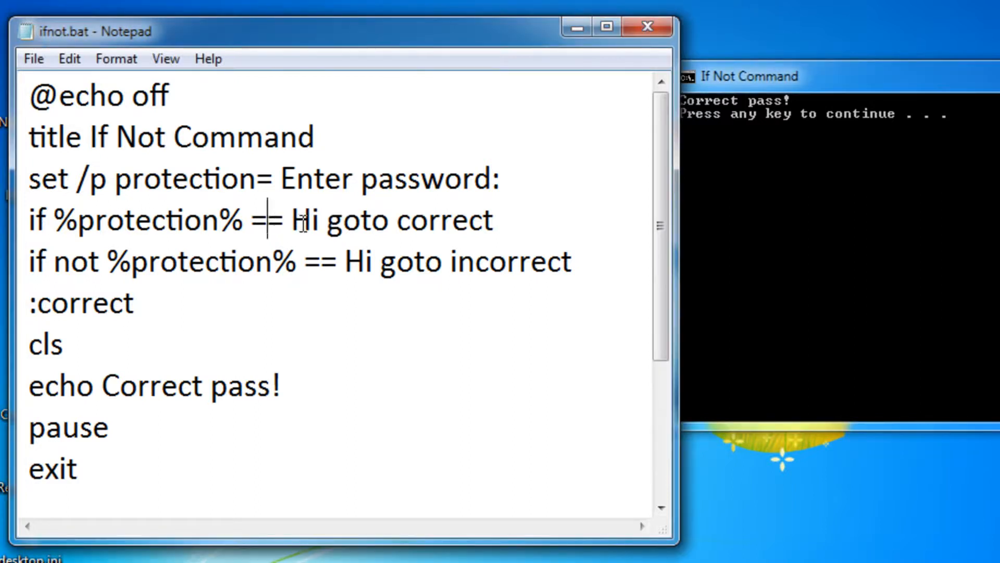
{"action": "double_click", "coordinate": [454, 220]}
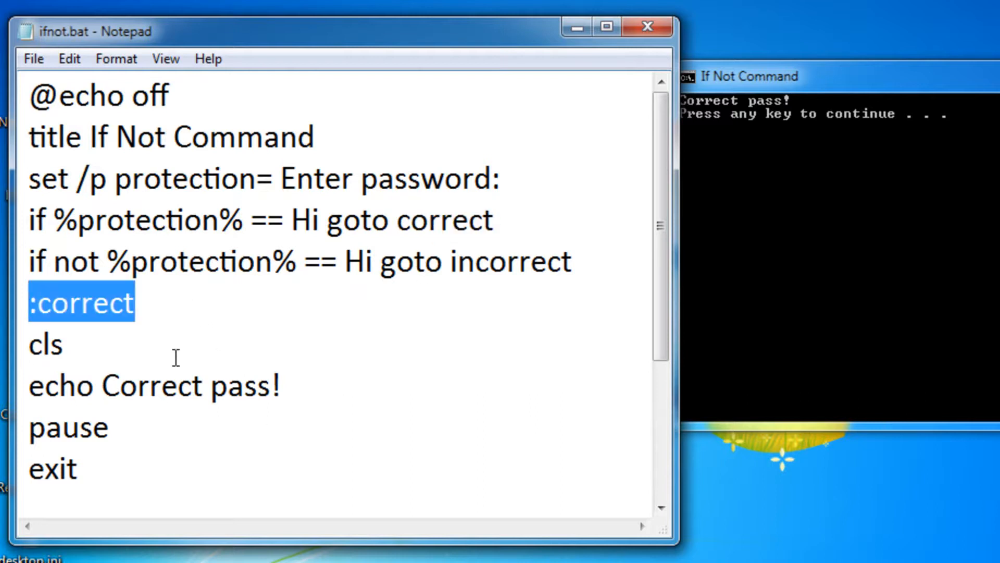
{"action": "double_click", "coordinate": [153, 385]}
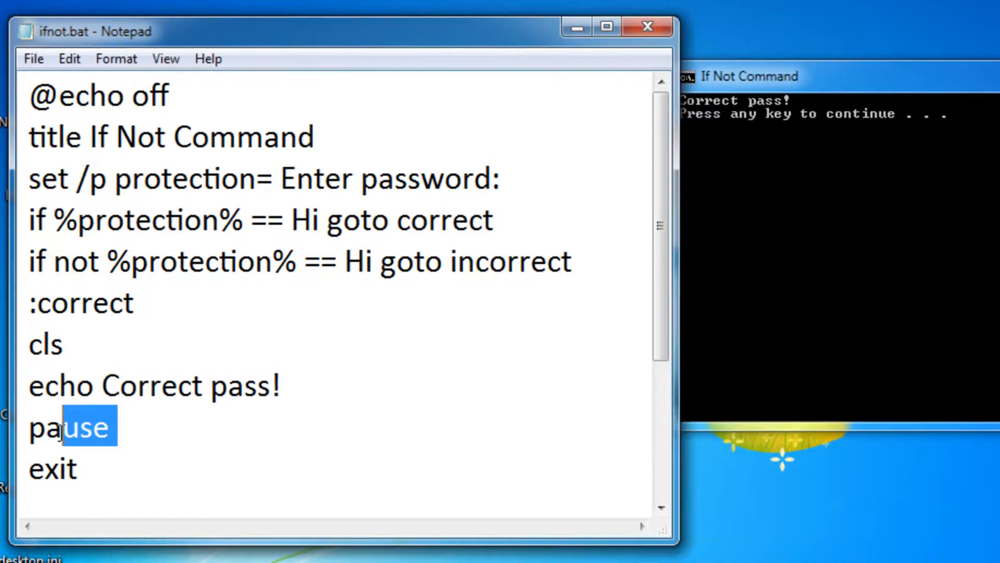
{"action": "double_click", "coordinate": [69, 427]}
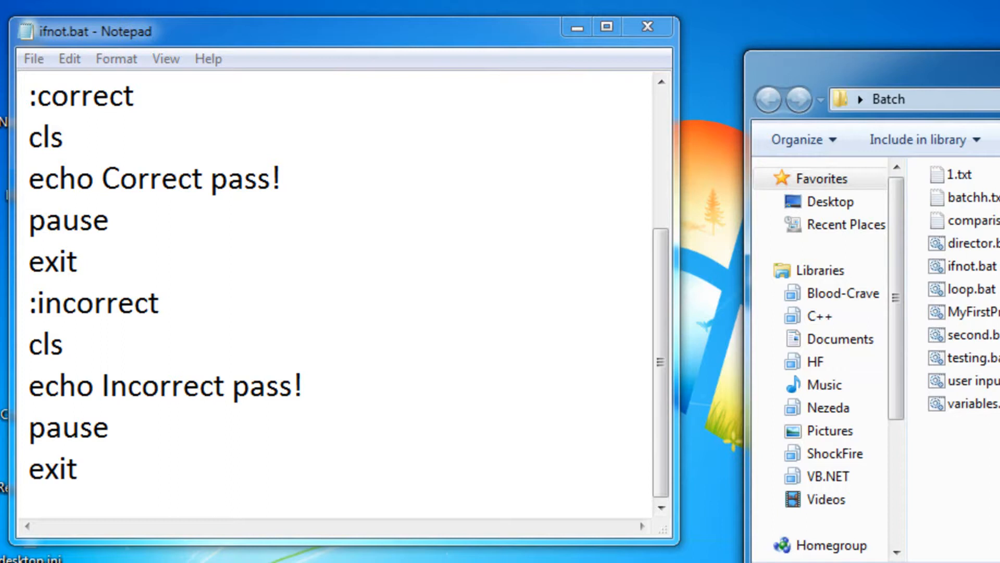
{"action": "double_click", "coordinate": [971, 265]}
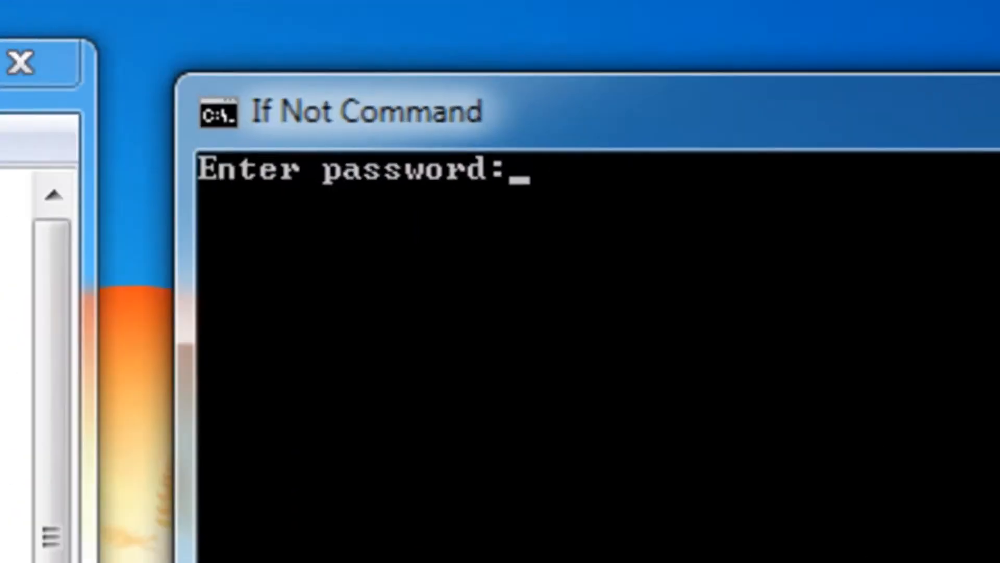
{"action": "type", "text": "dsadasdsa"}
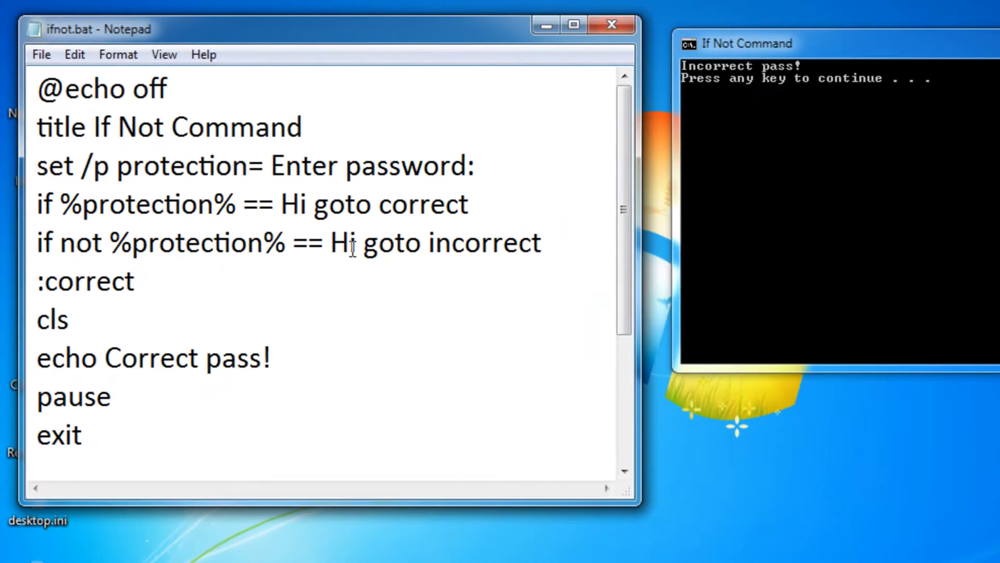
{"action": "double_click", "coordinate": [343, 243]}
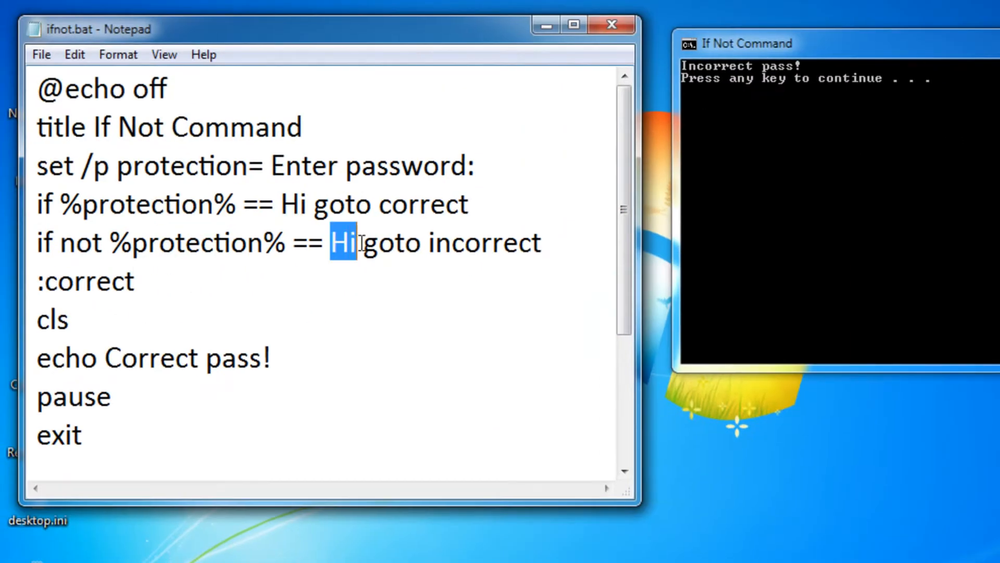
{"action": "scroll", "scroll_direction": "down", "scroll_amount": 3}
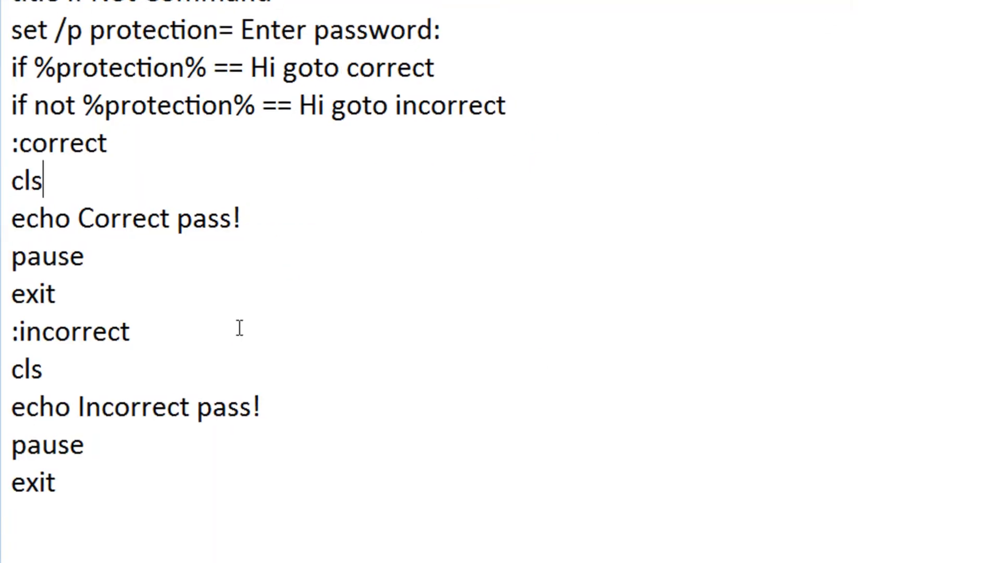
- Add a goto line after pause in the :incorrect branch so wrong passwords loop back
{"action": "scroll", "scroll_direction": "up", "scroll_amount": 3}
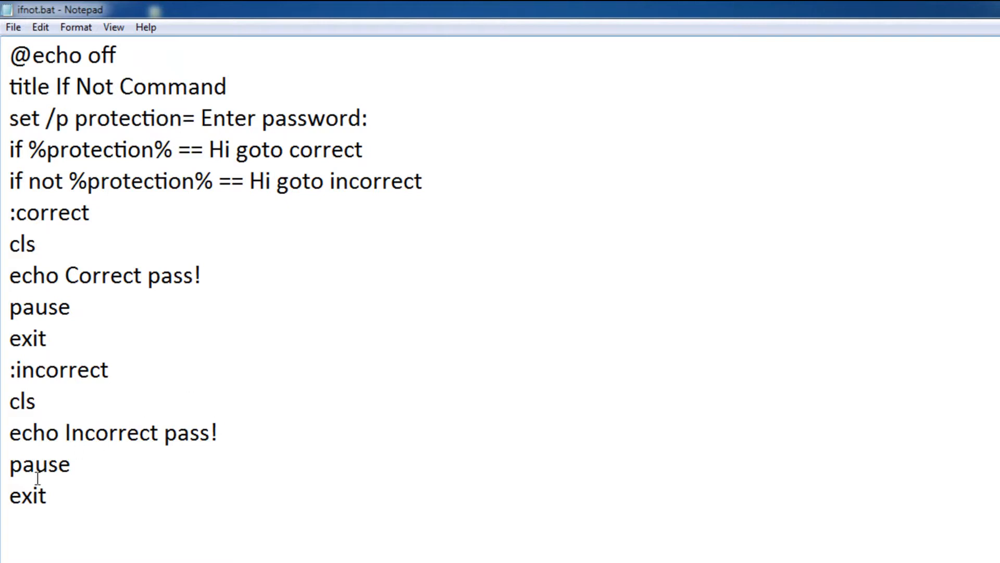
{"action": "type", "text": "goto"}
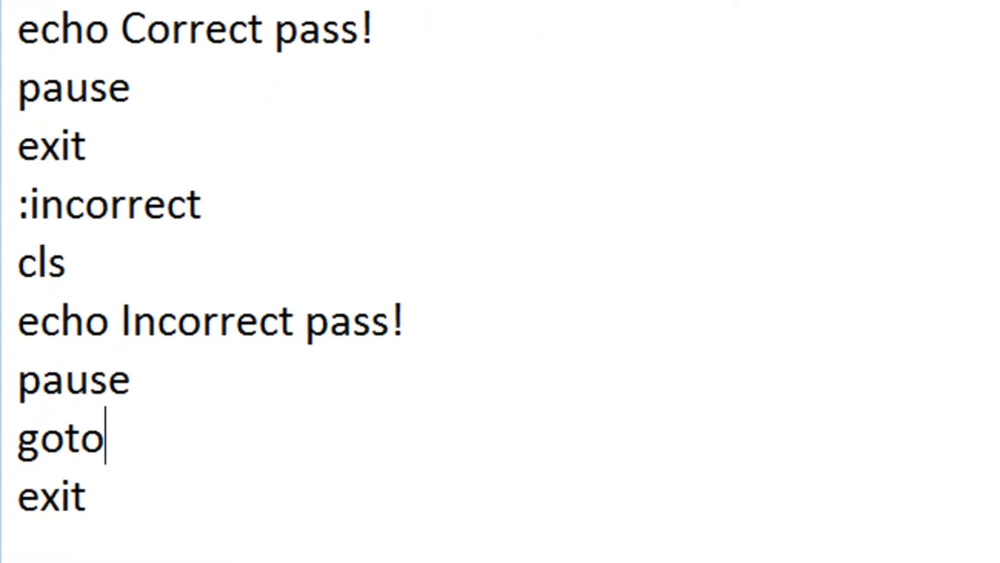
{"action": "scroll", "scroll_direction": "up", "scroll_amount": 3}
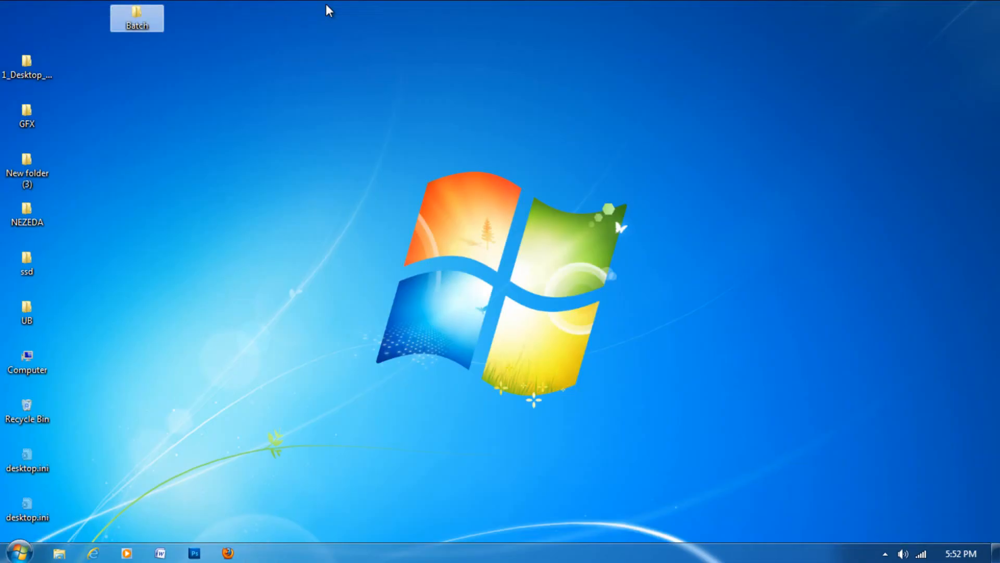
- Rerun ifnot.bat from the Batch folder: wrong password loops back, then Hi gives Correct pass!
{"action": "double_click", "coordinate": [136, 18]}
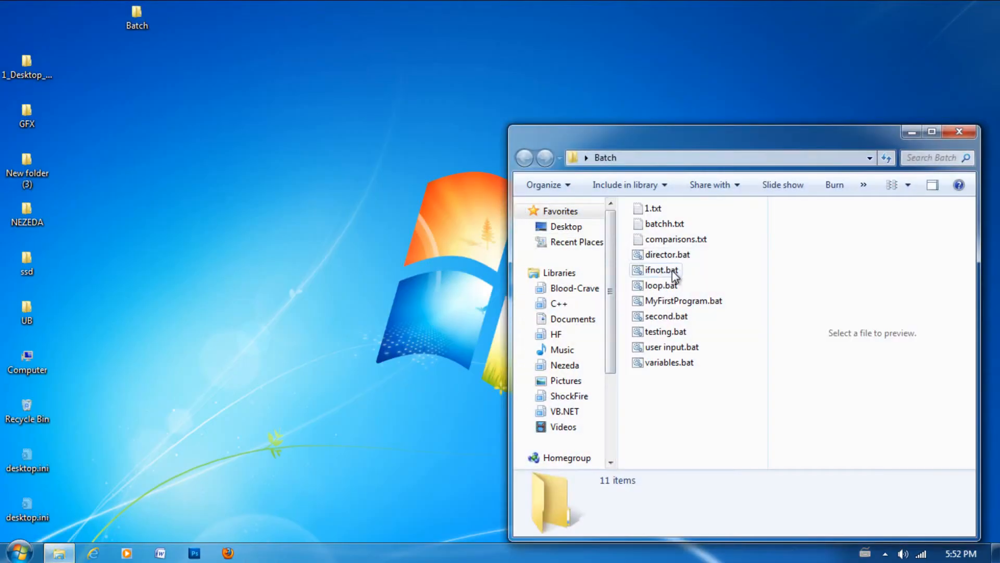
{"action": "double_click", "coordinate": [661, 270]}
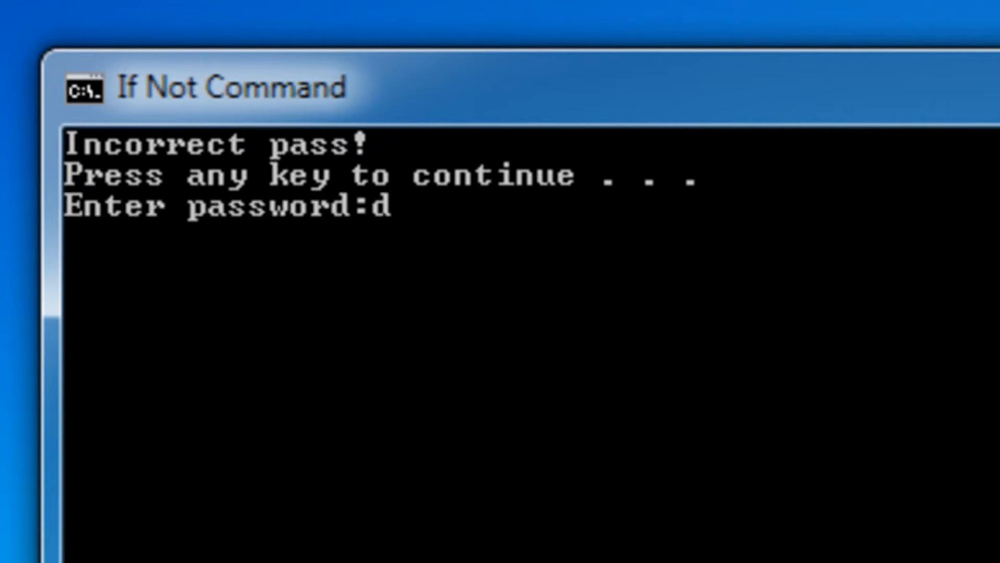
{"action": "key", "text": "Backspace"}
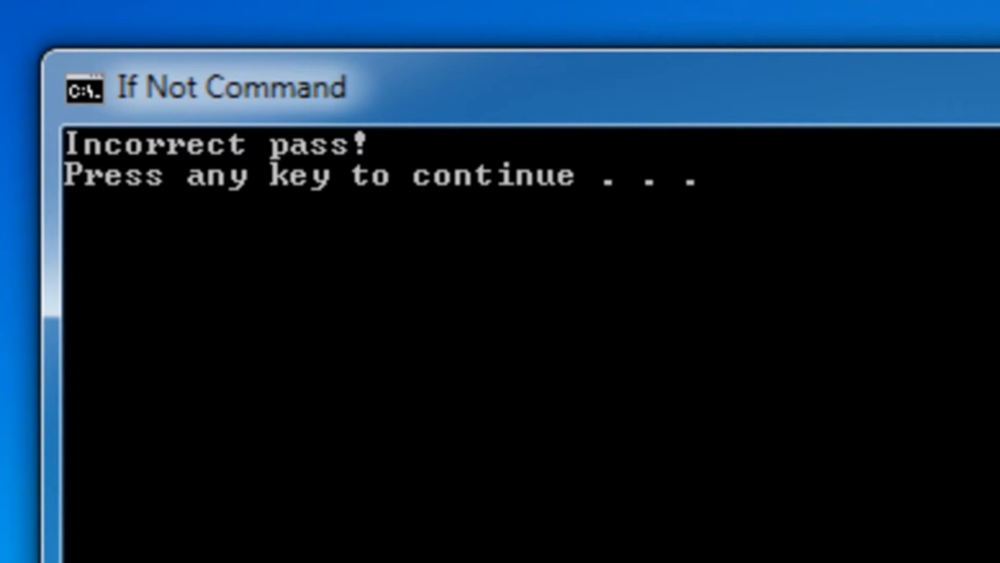
{"action": "type", "text": "Hi"}
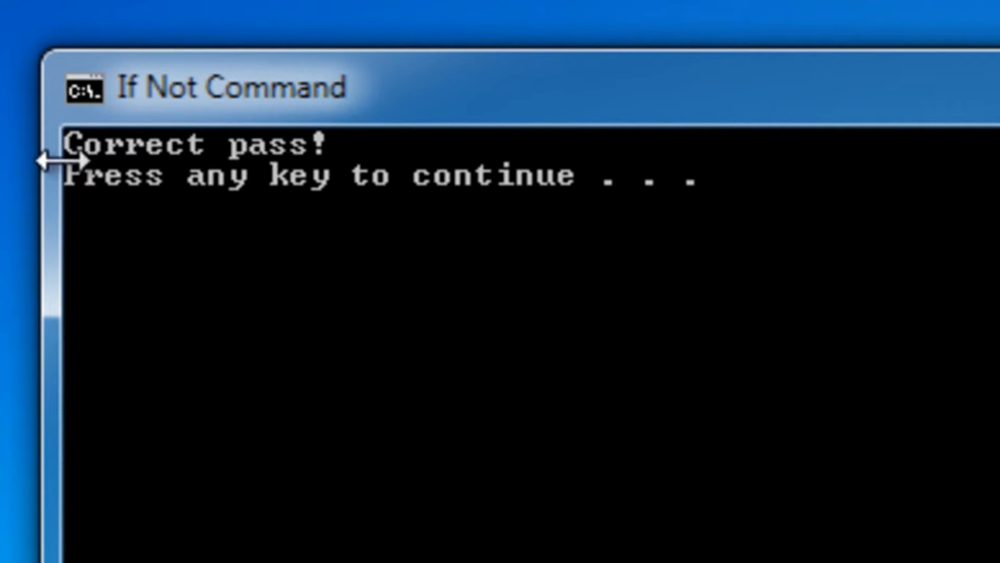
{"action": "mouse_move", "coordinate": [83, 161]}
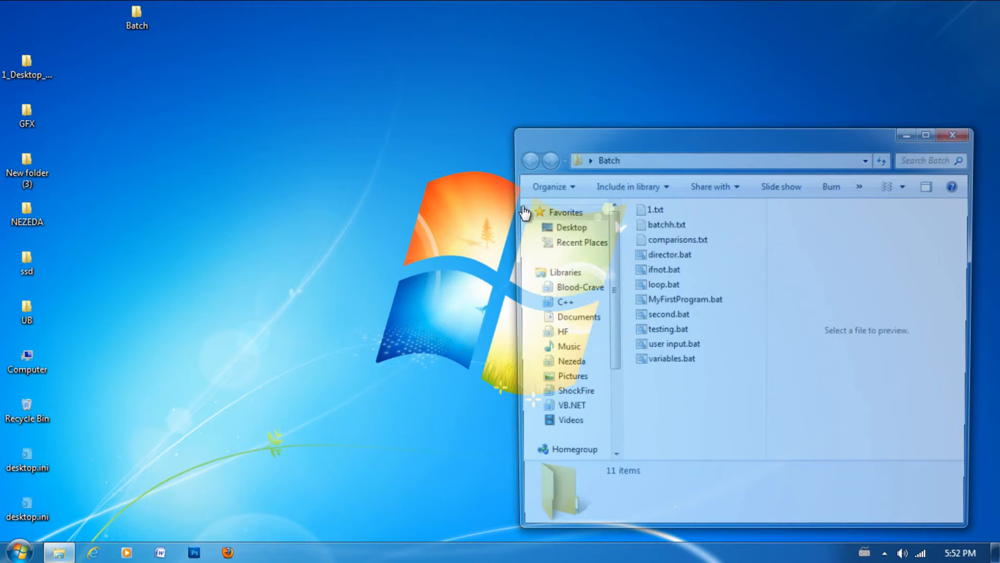
- Reopen ifnot.bat for editing, close the folder, and review the Hi checks and goto :a loop
{"action": "left_click", "coordinate": [658, 269]}
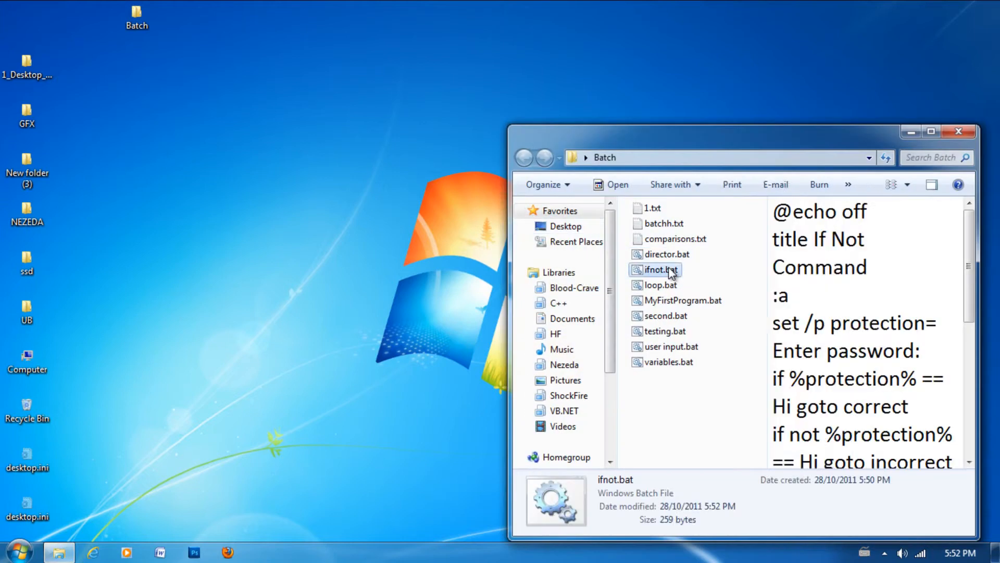
{"action": "double_click", "coordinate": [655, 269]}
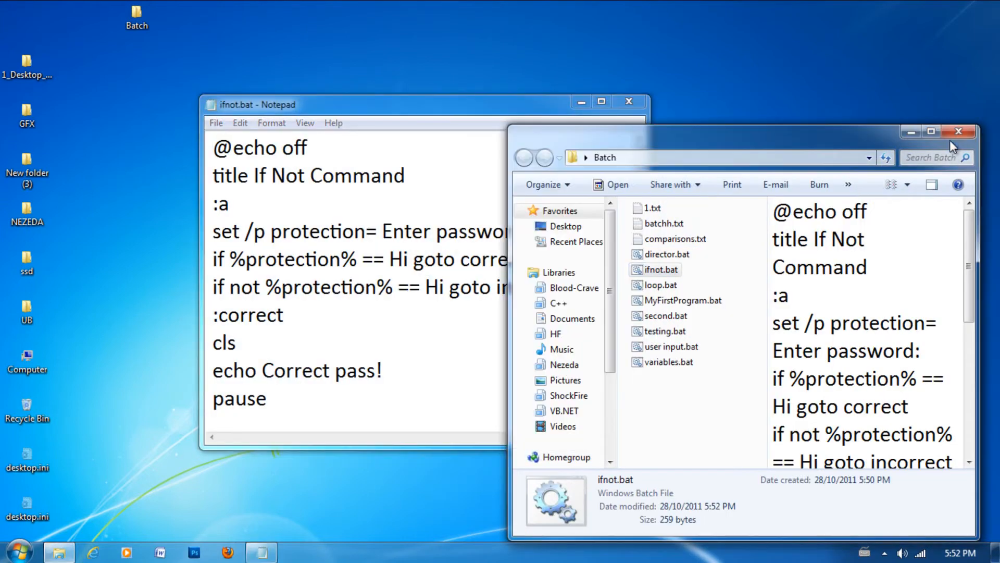
{"action": "left_click", "coordinate": [958, 132]}
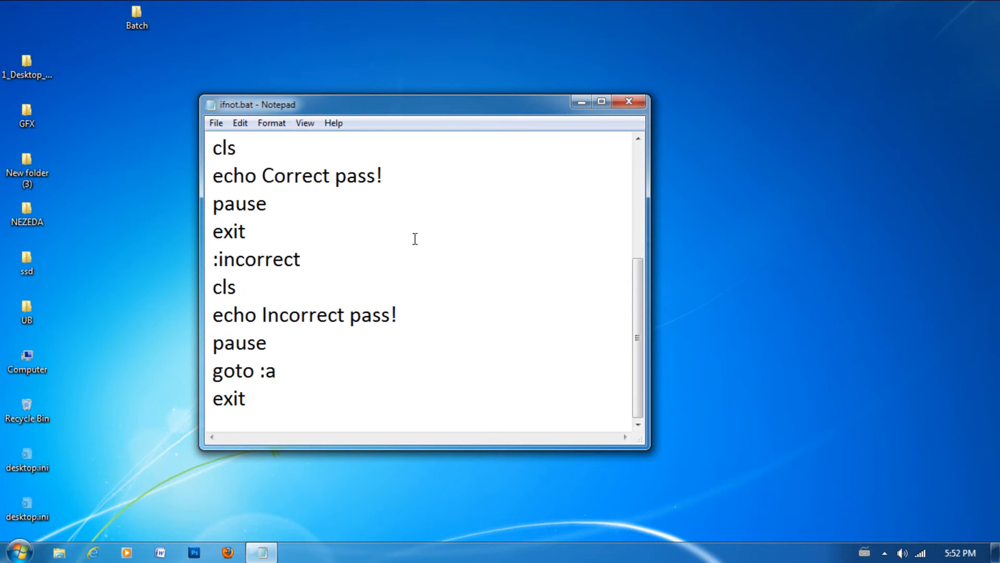
{"action": "scroll", "scroll_direction": "up", "scroll_amount": 3}
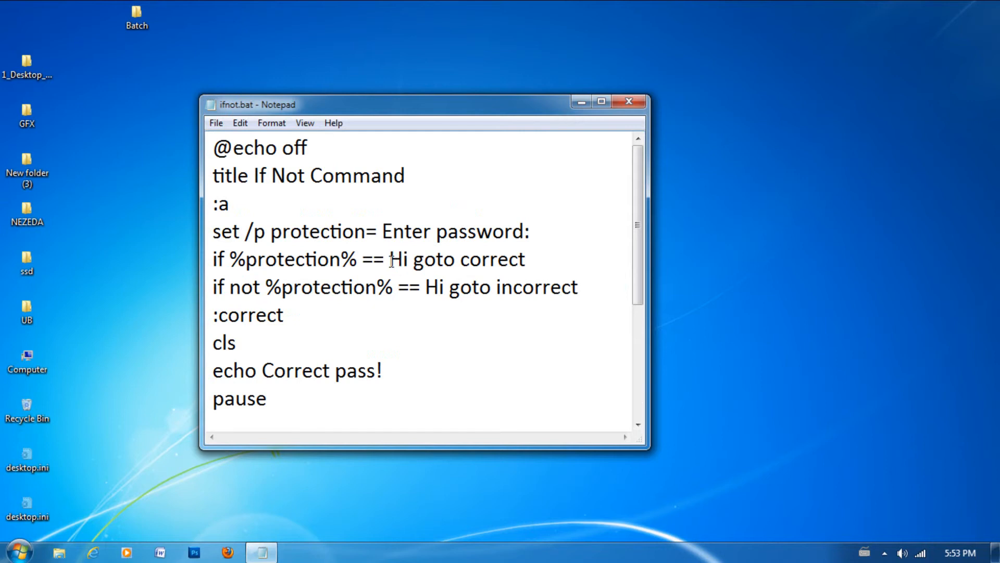
{"action": "double_click", "coordinate": [394, 259]}
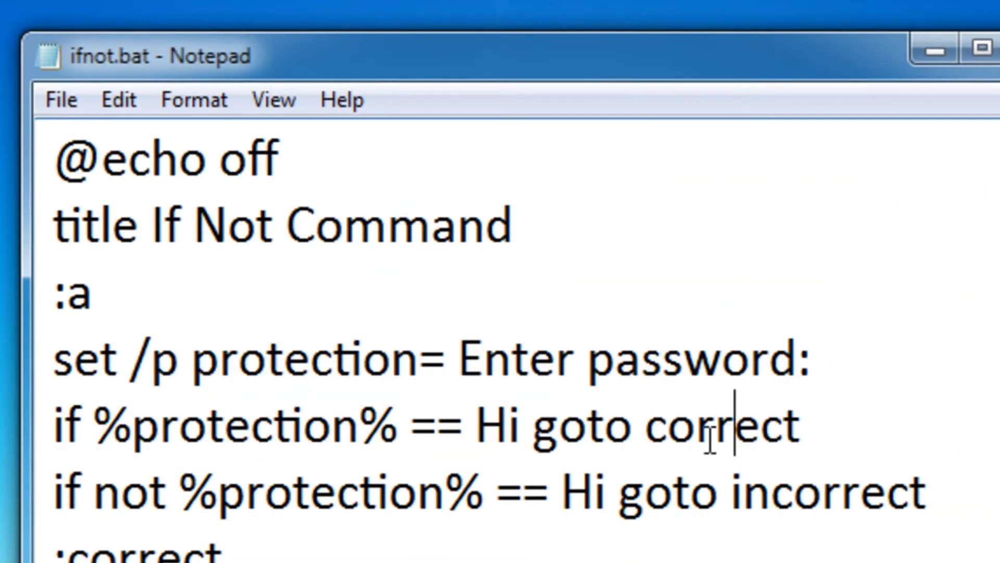
{"action": "left_click", "coordinate": [475, 424]}
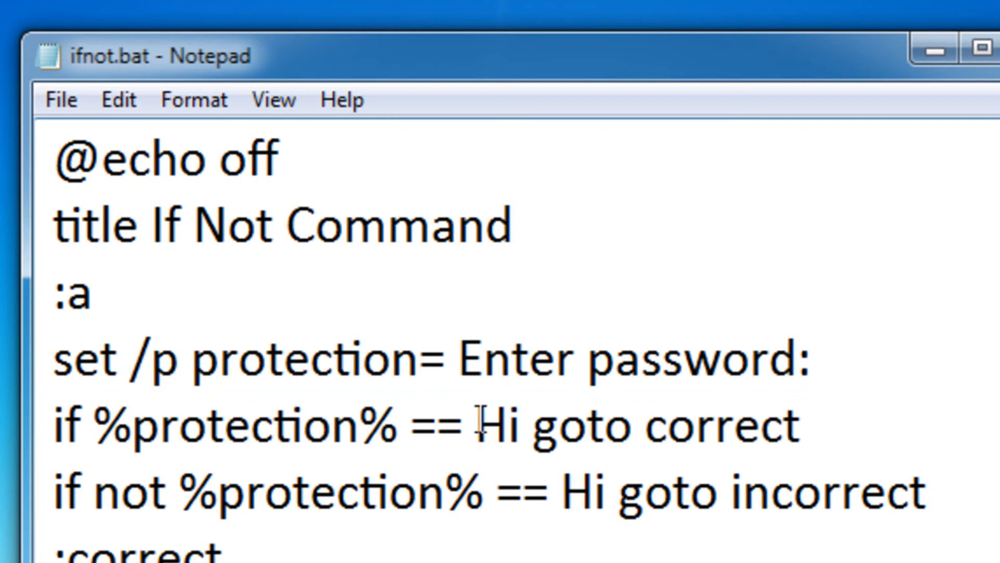
{"action": "left_click", "coordinate": [523, 424]}
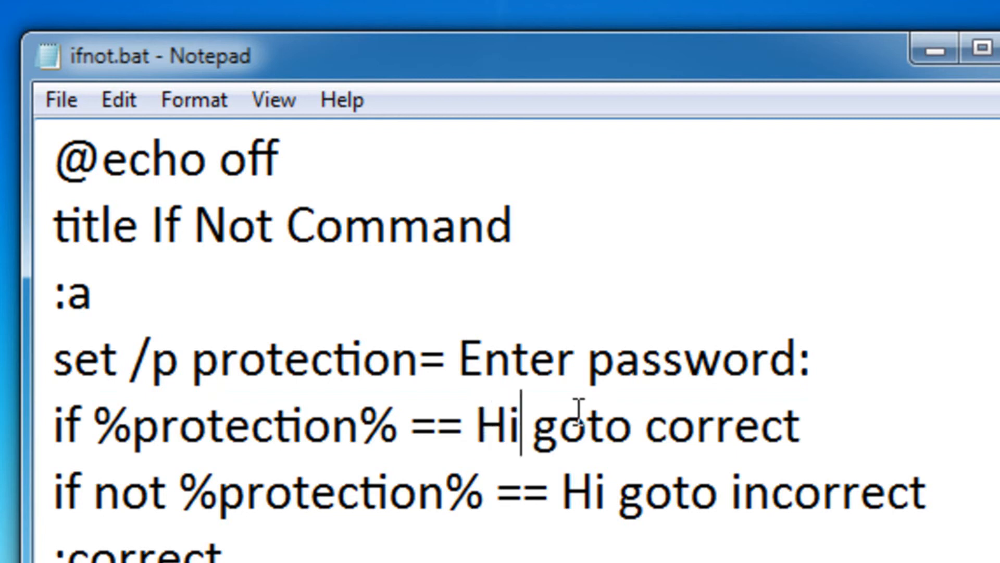
{"action": "mouse_move", "coordinate": [711, 428]}
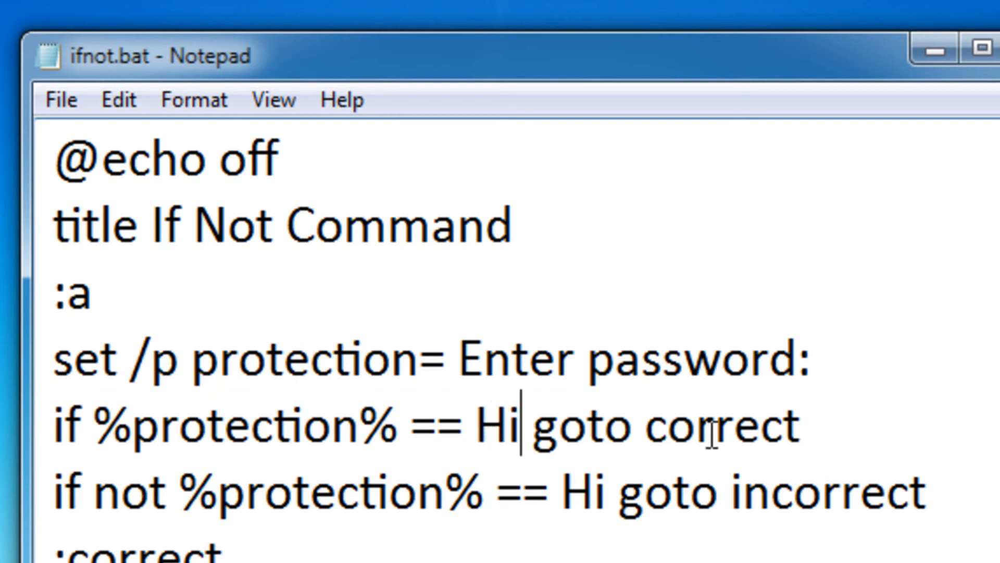